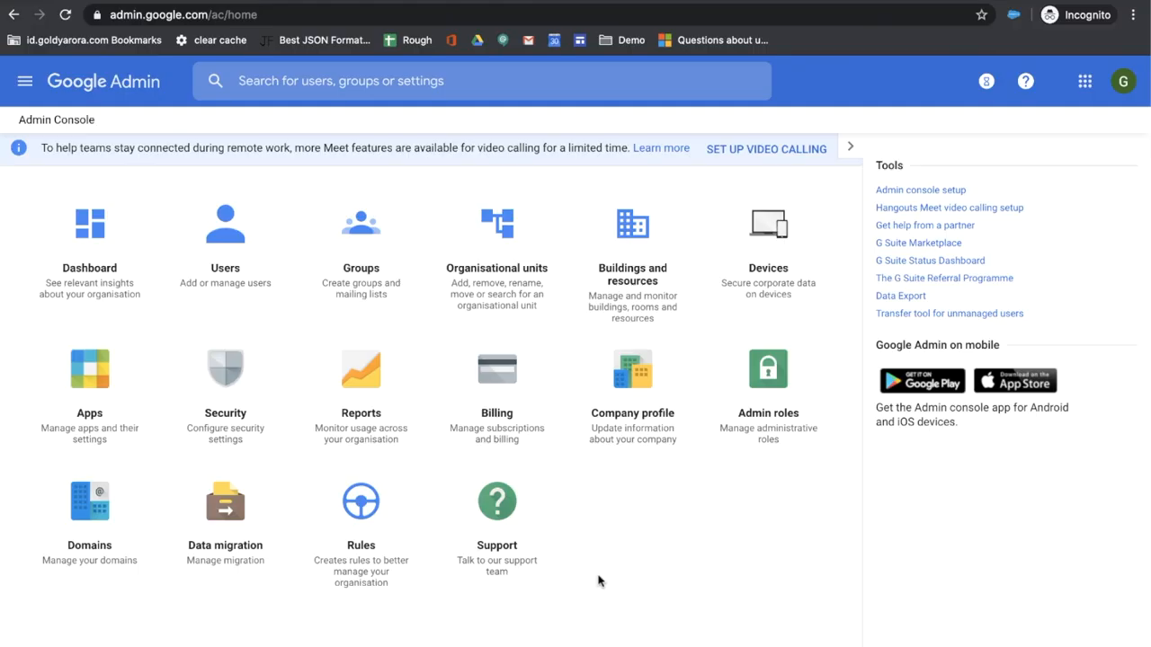
pyautogui.moveTo(626, 549)
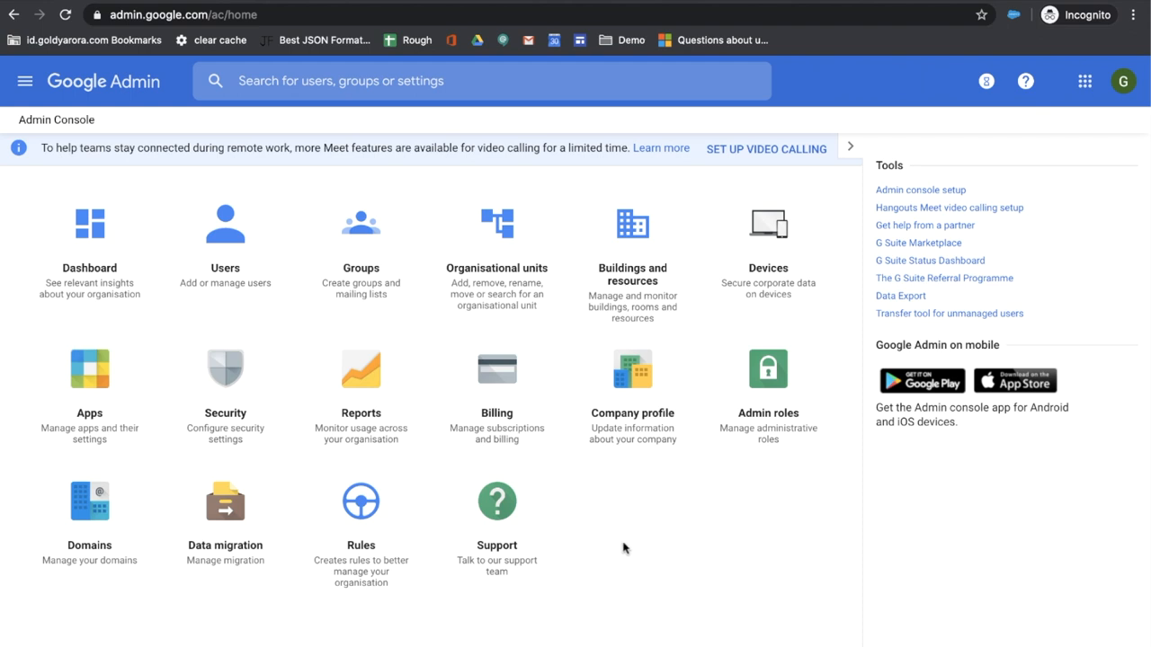
pyautogui.moveTo(930, 259)
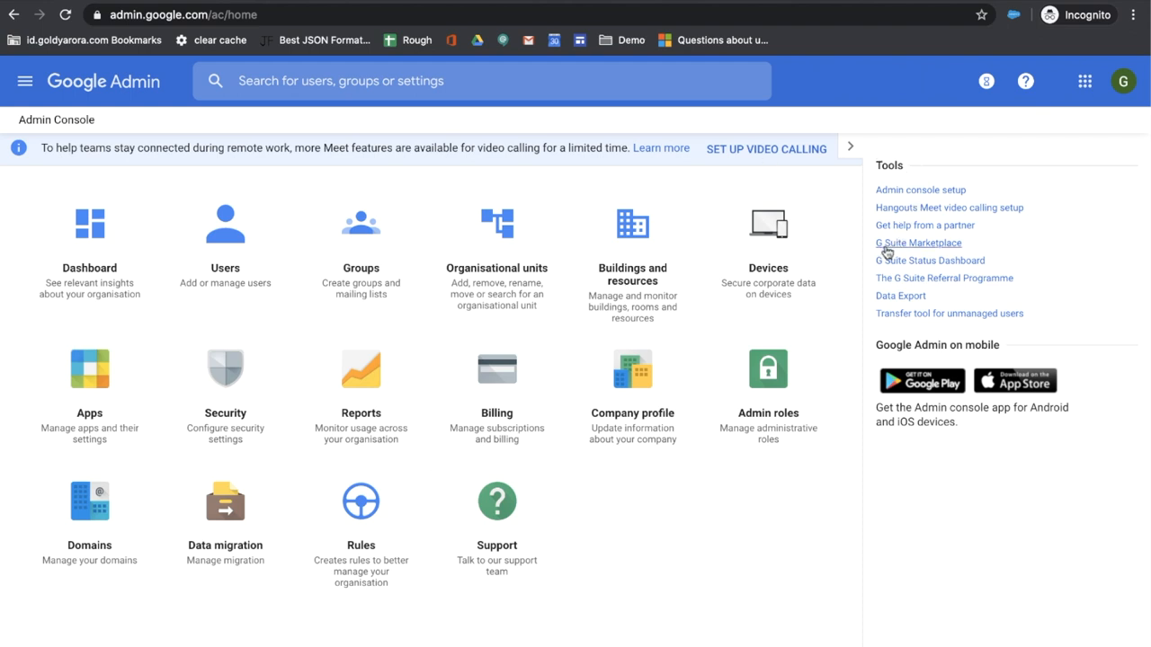
pyautogui.moveTo(899, 255)
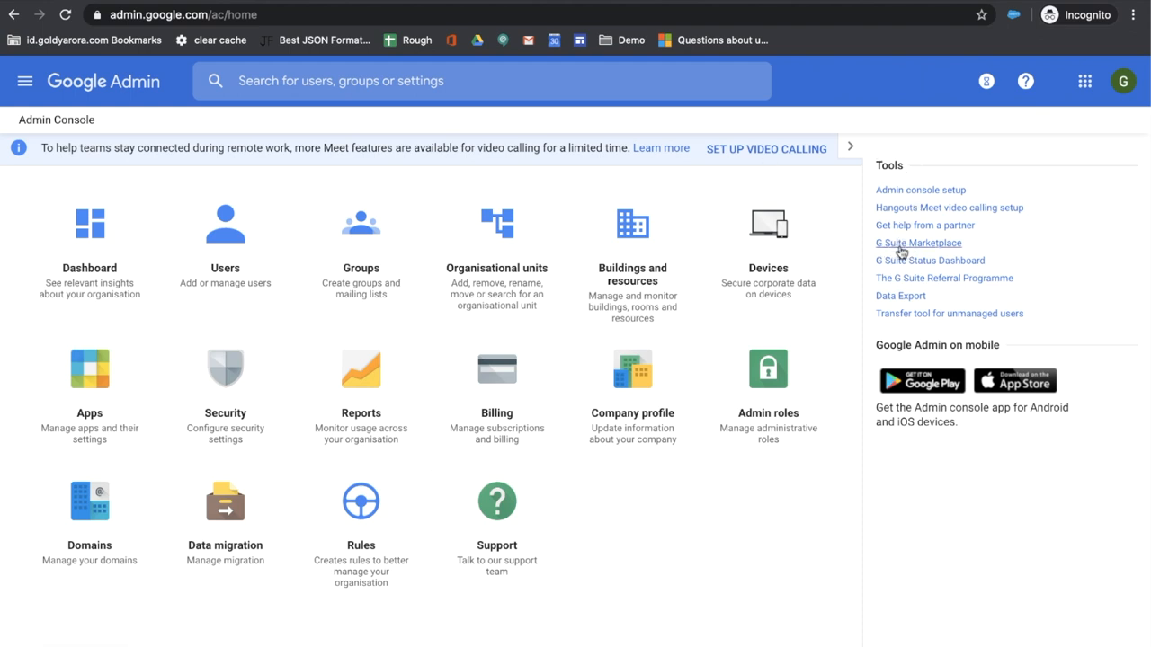
# Bring up the G Suite Marketplace from the Admin console and browse its app categories.
pyautogui.click(918, 242)
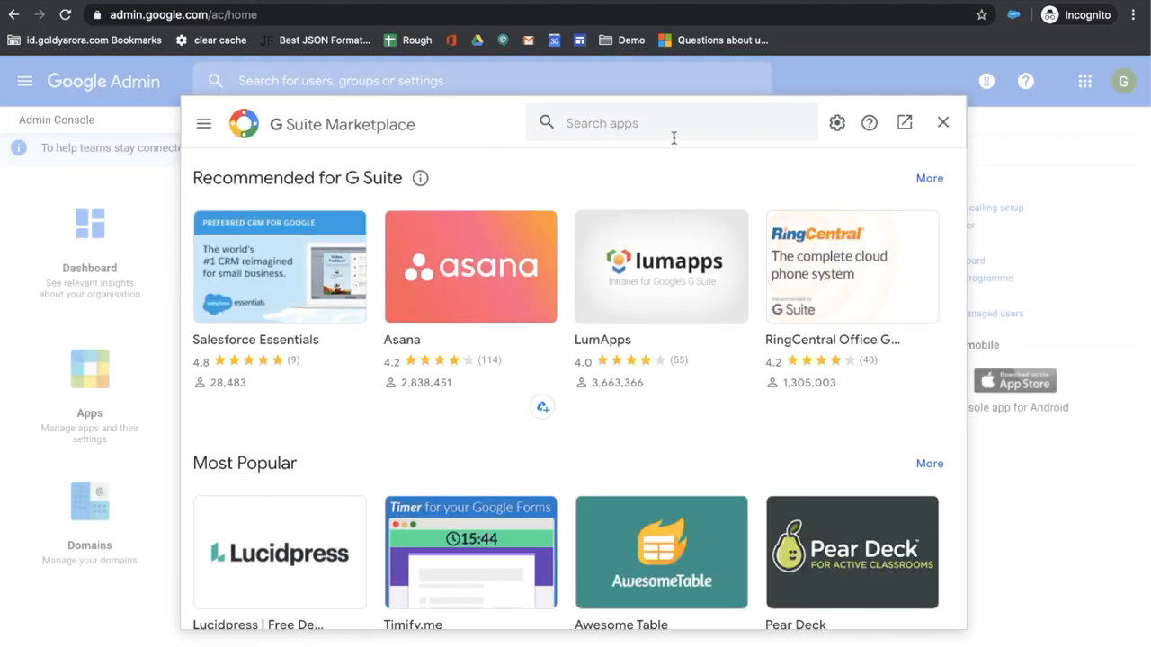
pyautogui.click(205, 123)
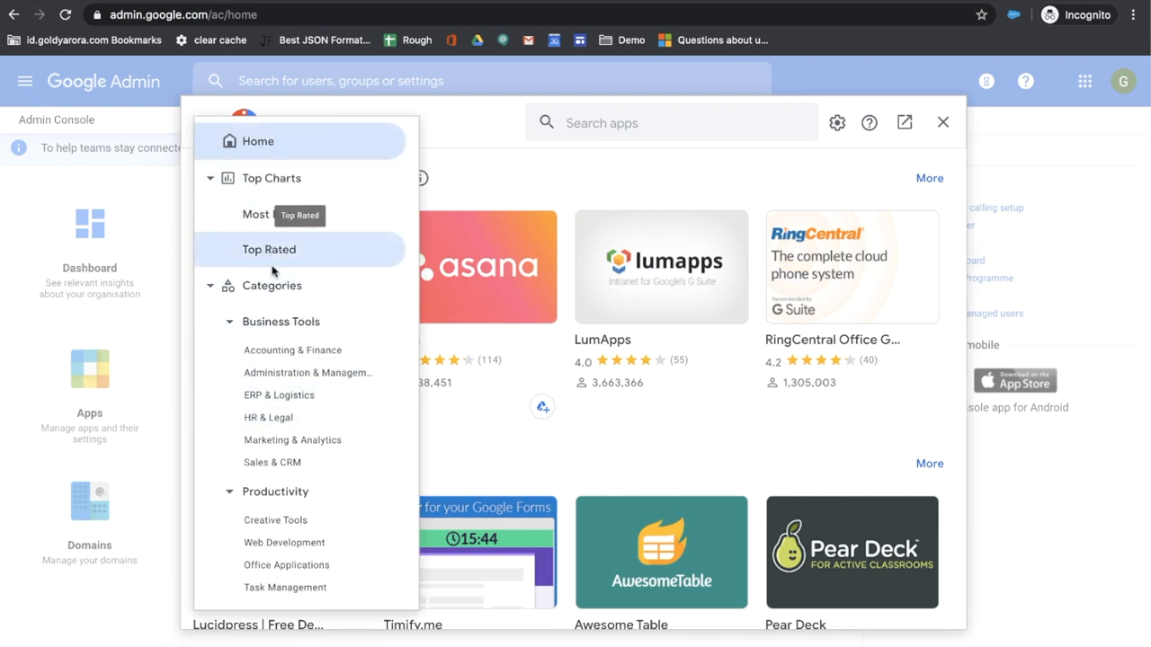
pyautogui.moveTo(259, 200)
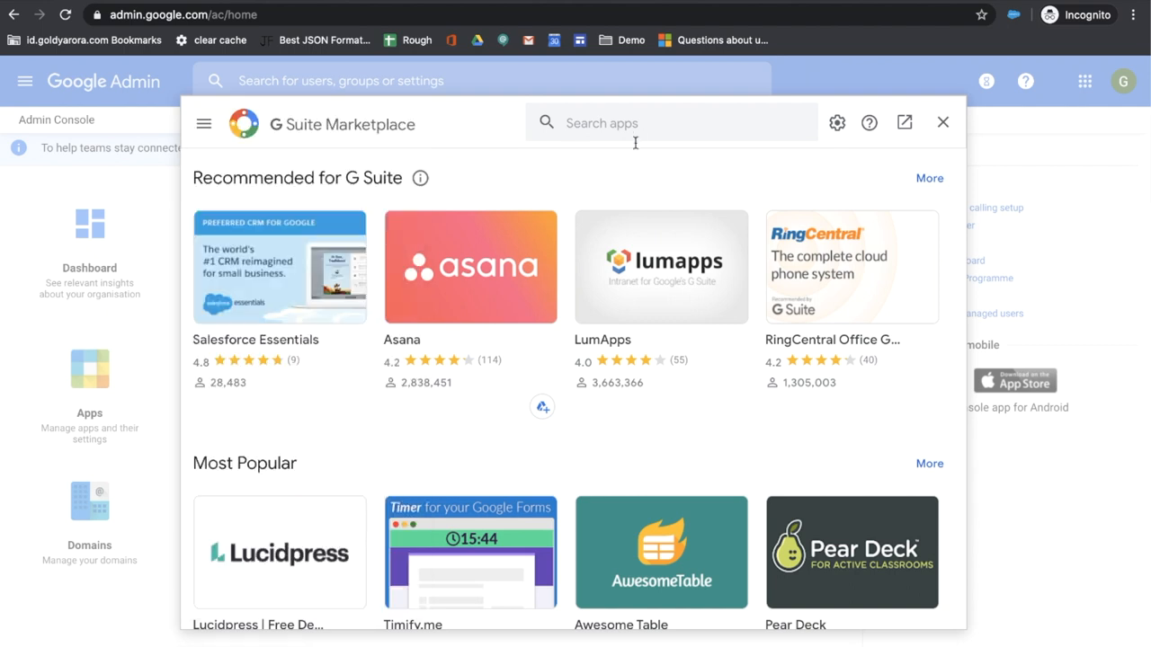
# Search the Marketplace for 'classright' to list the Classright app.
pyautogui.write('classright')
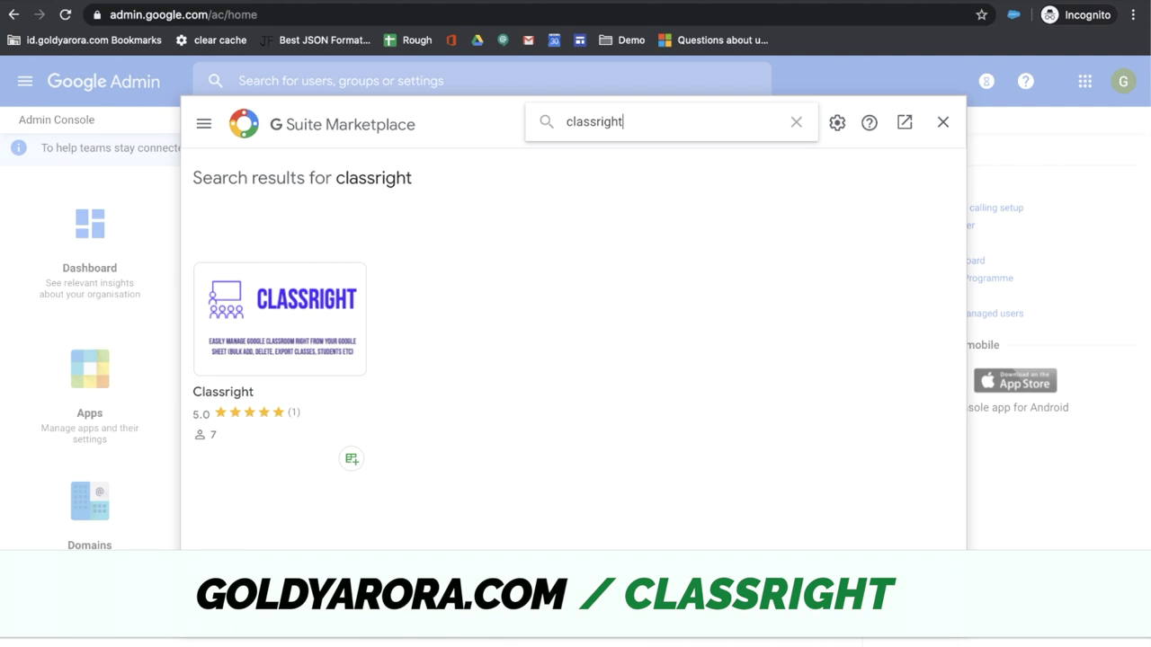
pyautogui.moveTo(478, 342)
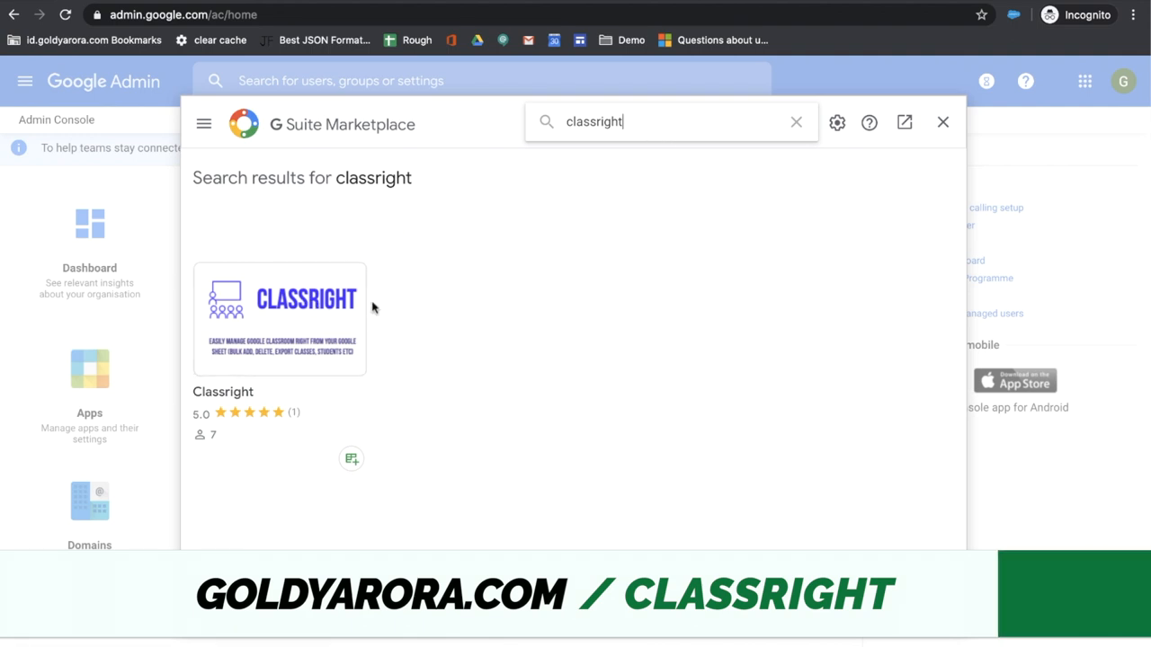
# From the Classright details page, start a Domain Install and continue to the domain-wide notice.
pyautogui.click(281, 320)
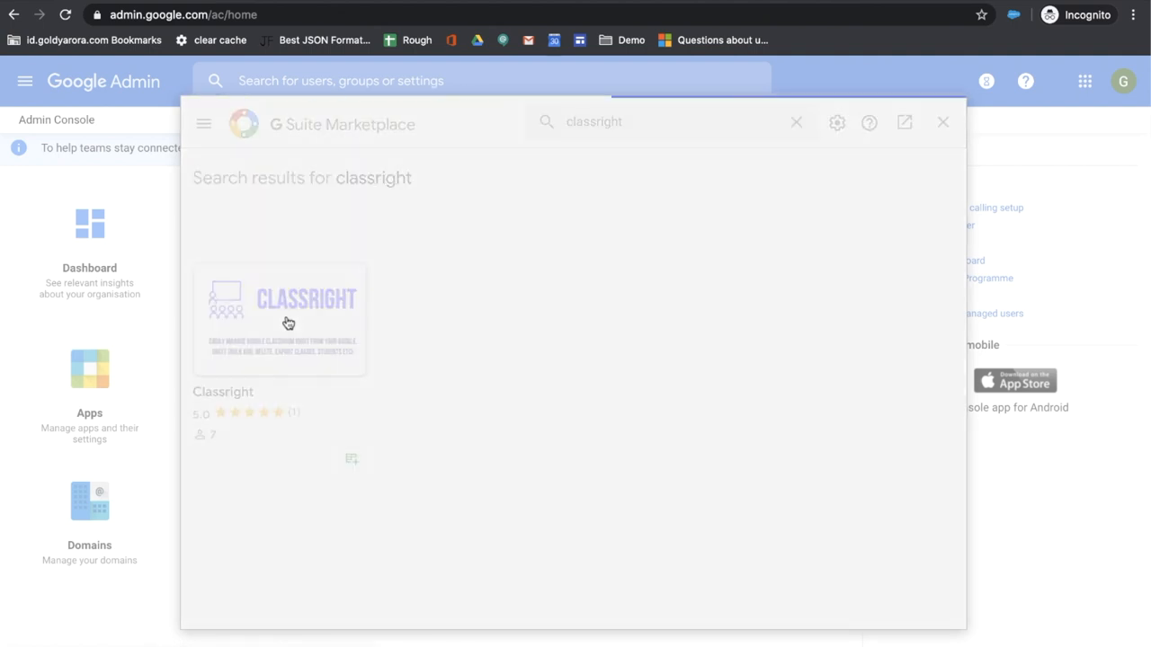
pyautogui.click(281, 320)
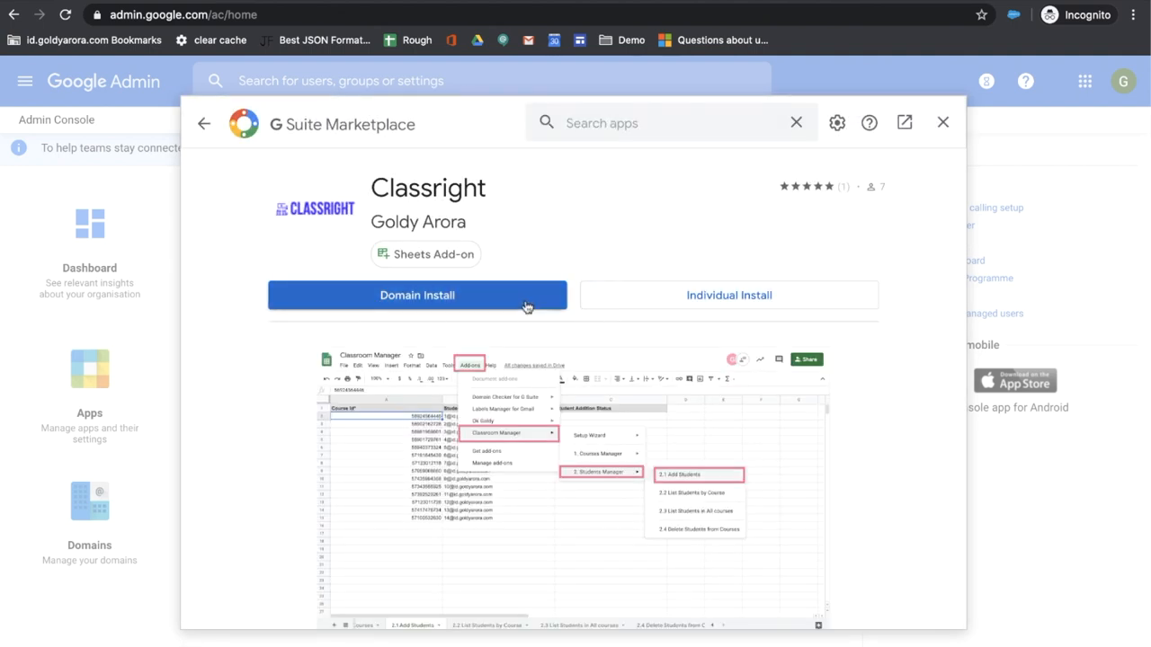
pyautogui.moveTo(593, 264)
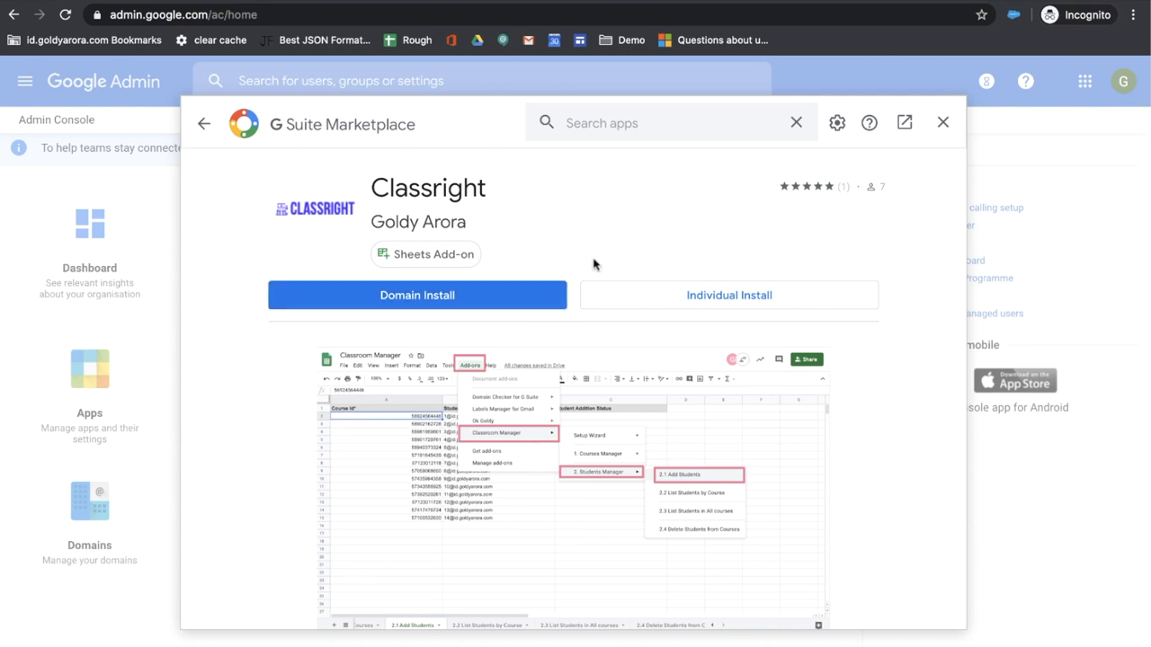
pyautogui.moveTo(703, 317)
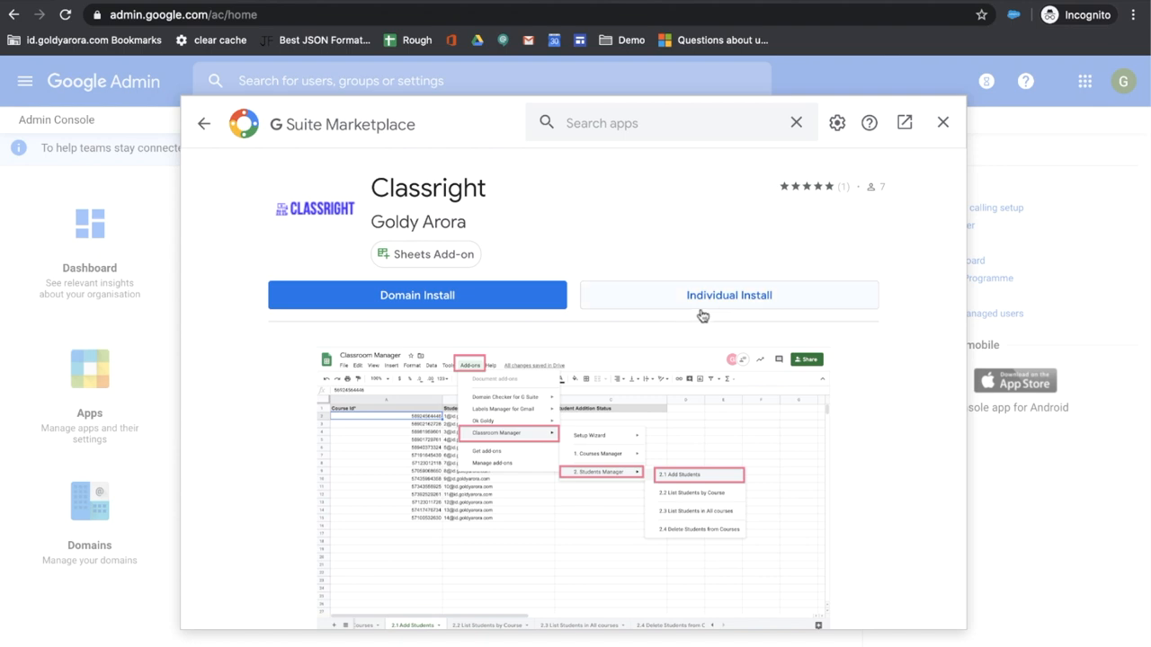
pyautogui.moveTo(593, 259)
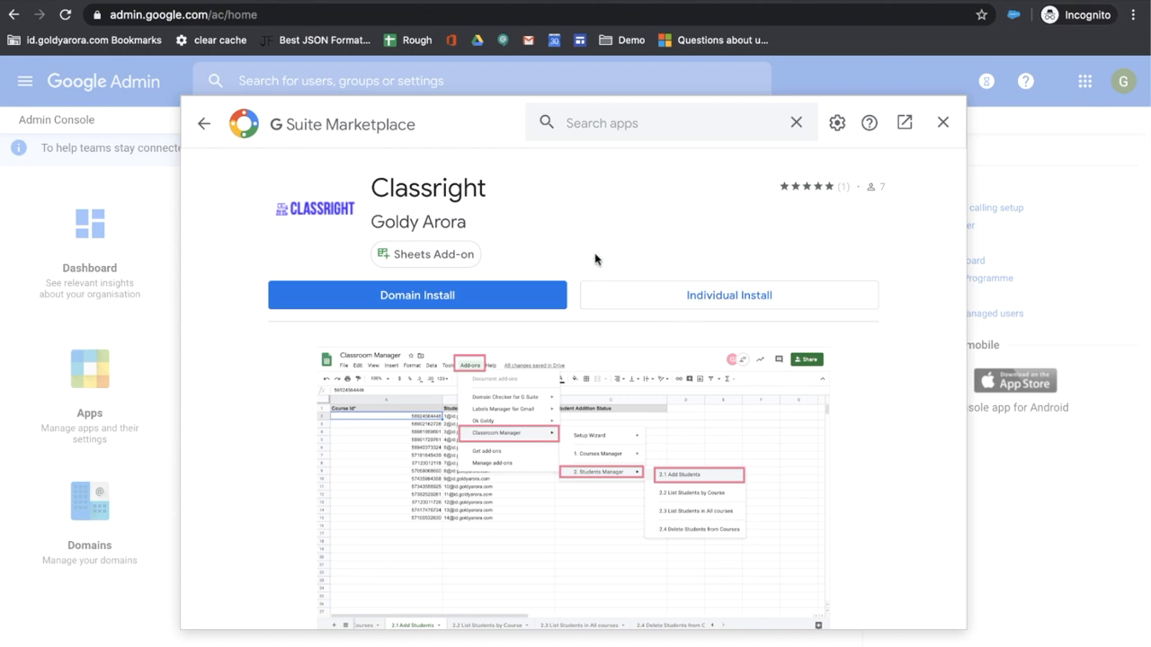
pyautogui.moveTo(531, 302)
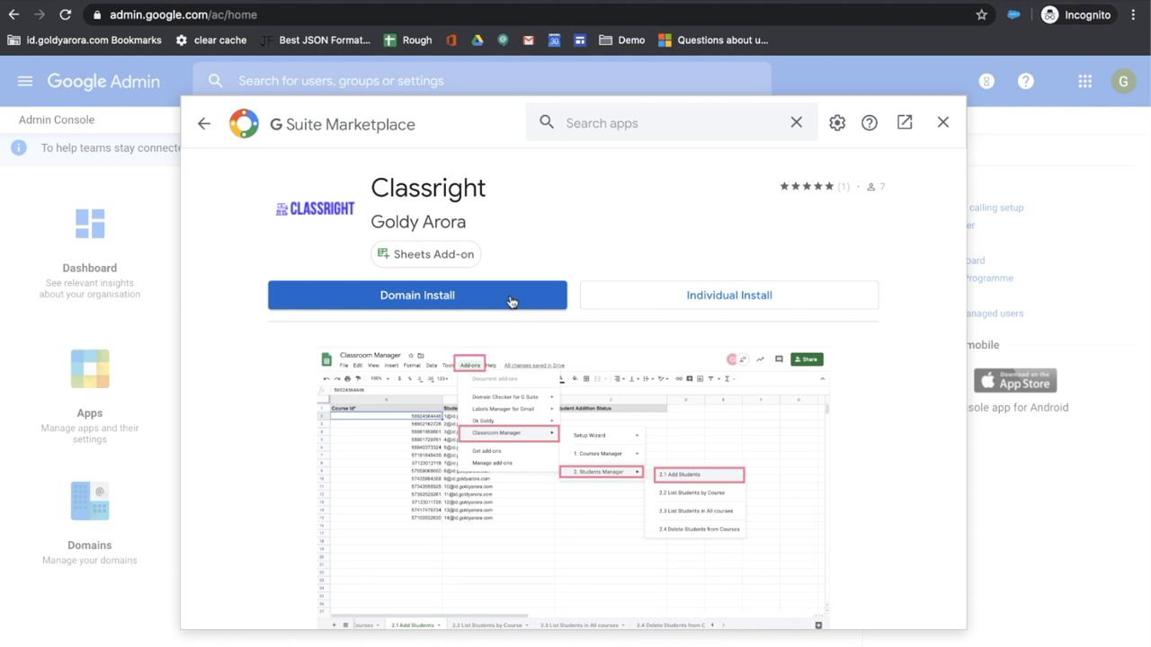
pyautogui.moveTo(500, 306)
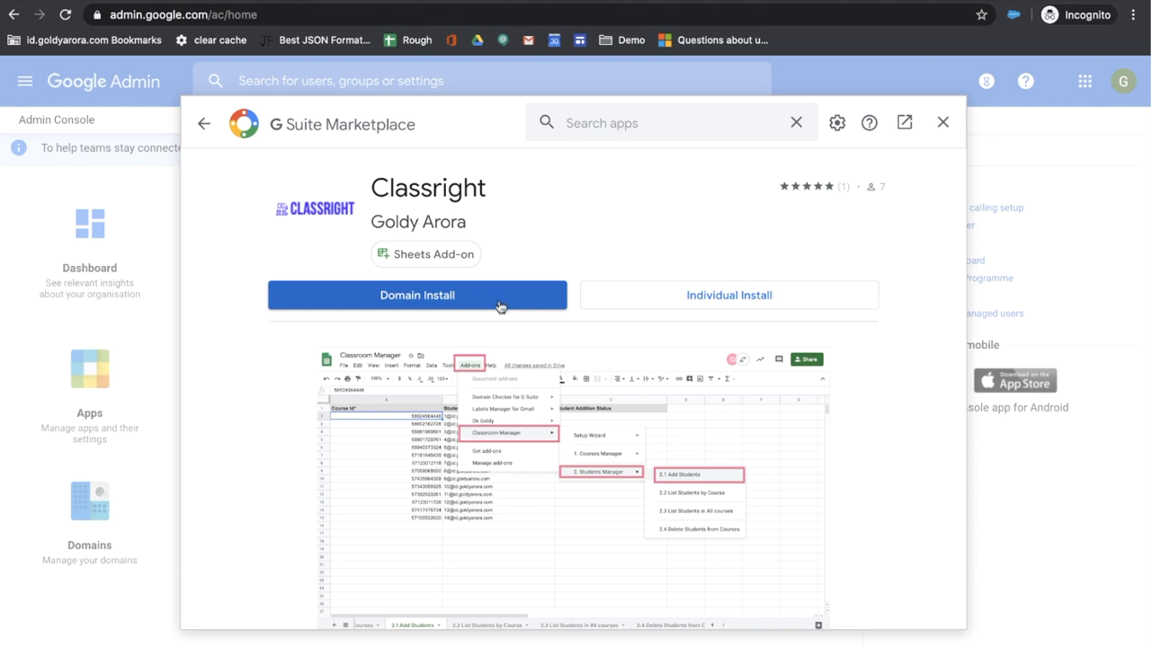
pyautogui.click(417, 295)
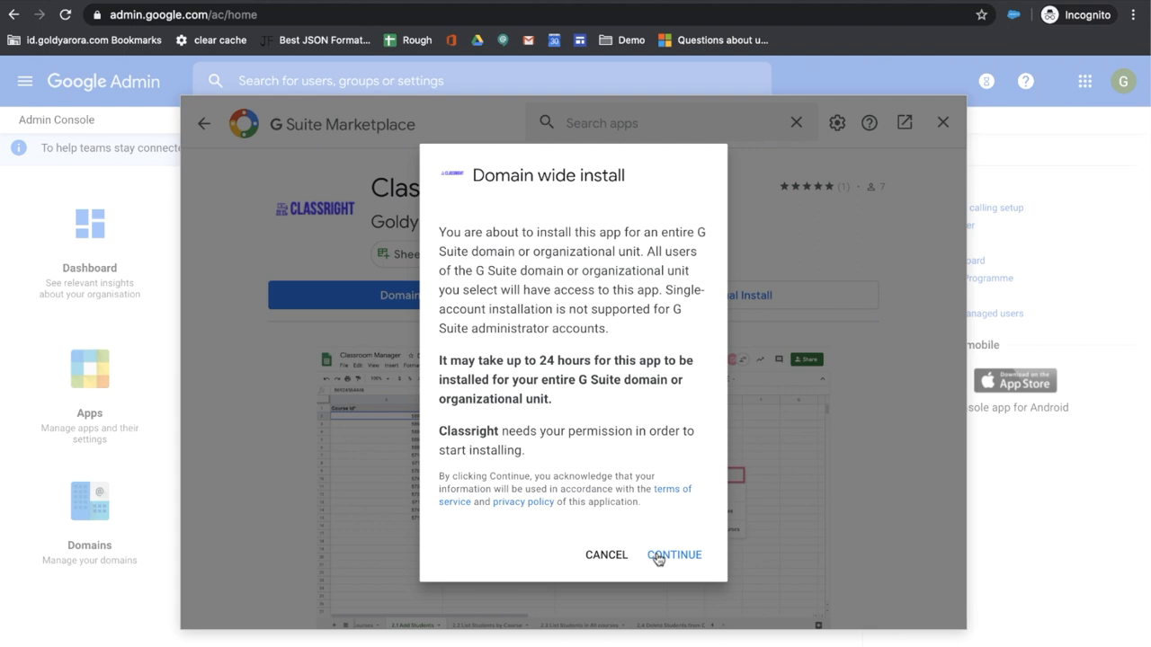
pyautogui.click(672, 554)
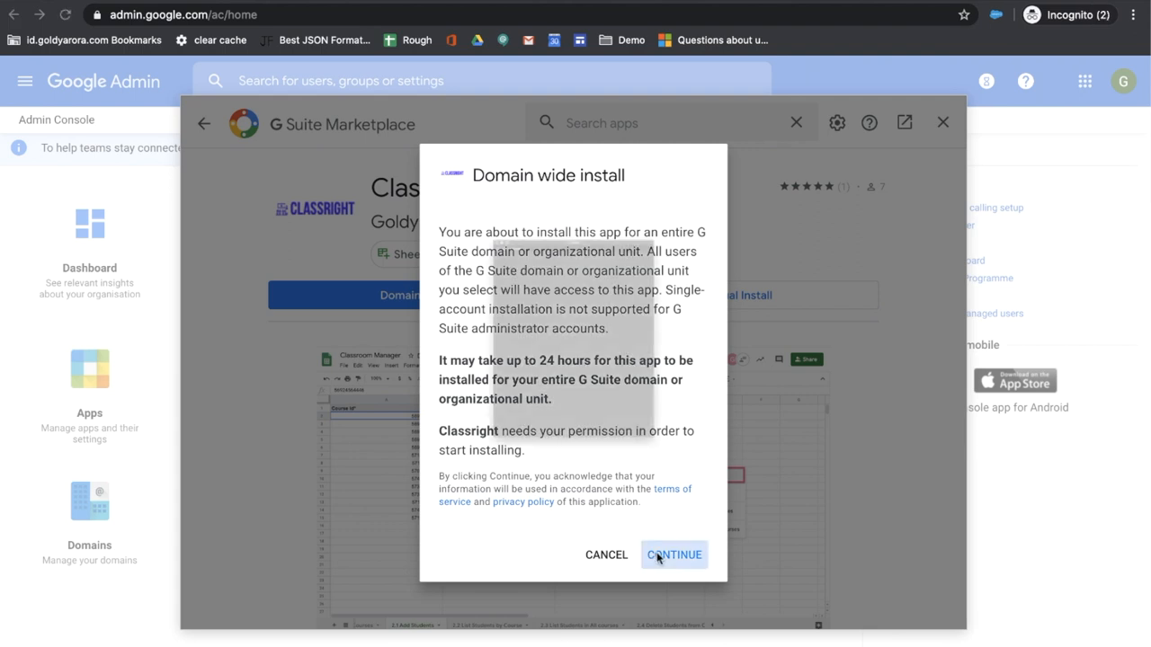
# Continue the domain-wide install to show Classright's request for domain data access.
pyautogui.click(674, 554)
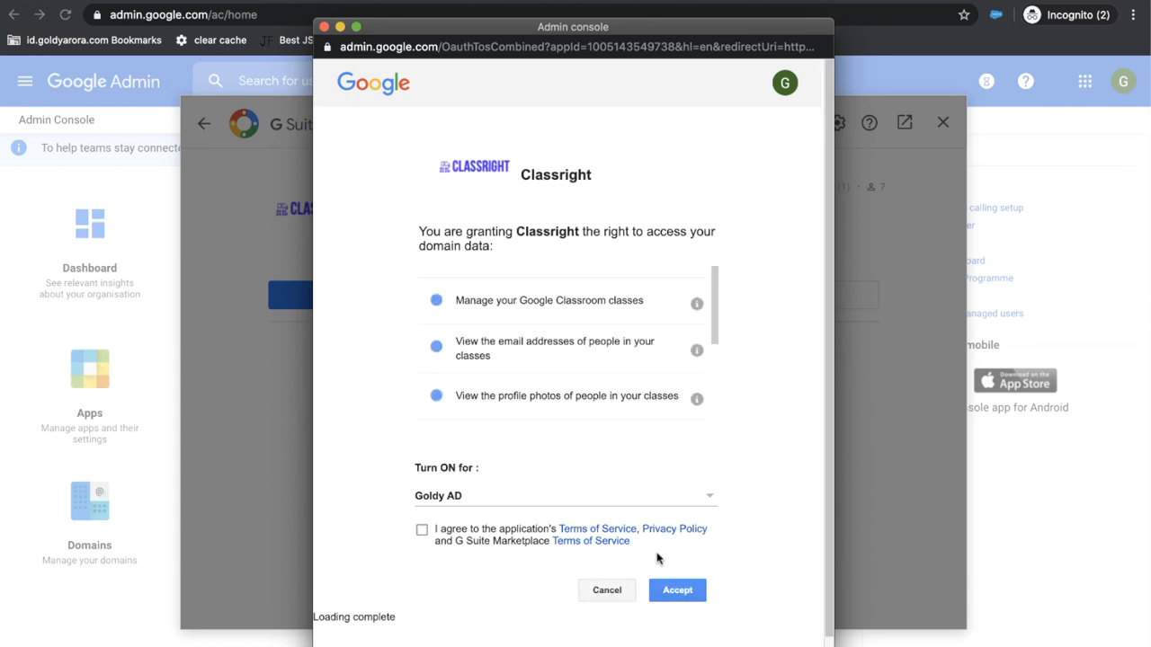
pyautogui.moveTo(541, 415)
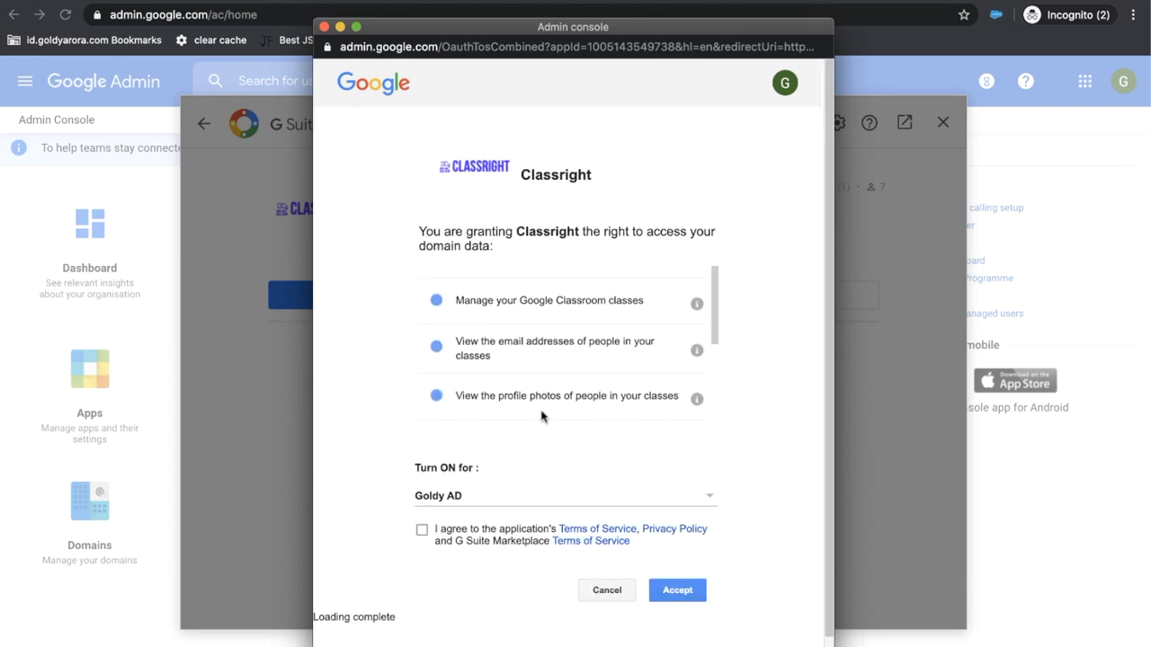
pyautogui.moveTo(514, 357)
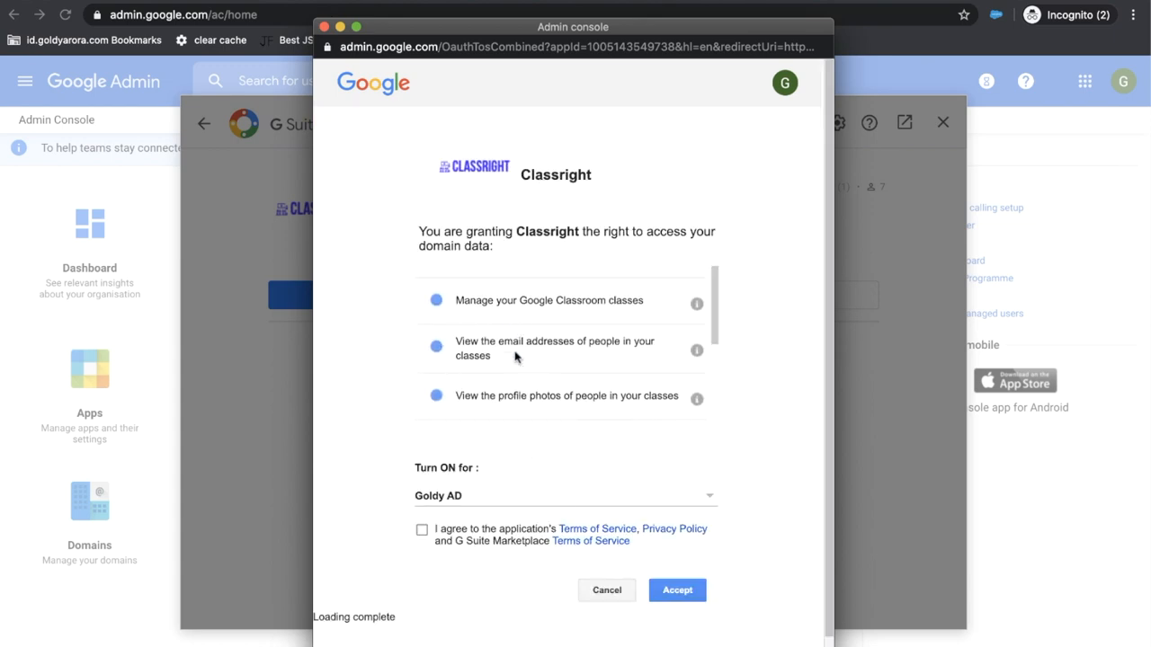
pyautogui.moveTo(514, 428)
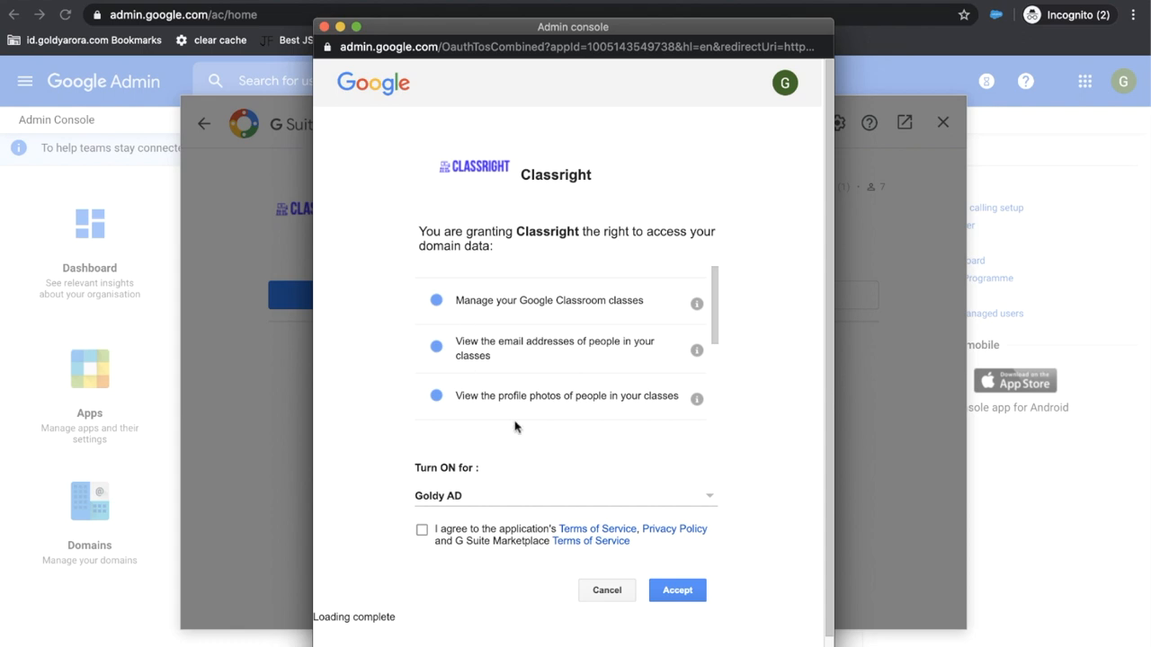
pyautogui.moveTo(525, 298)
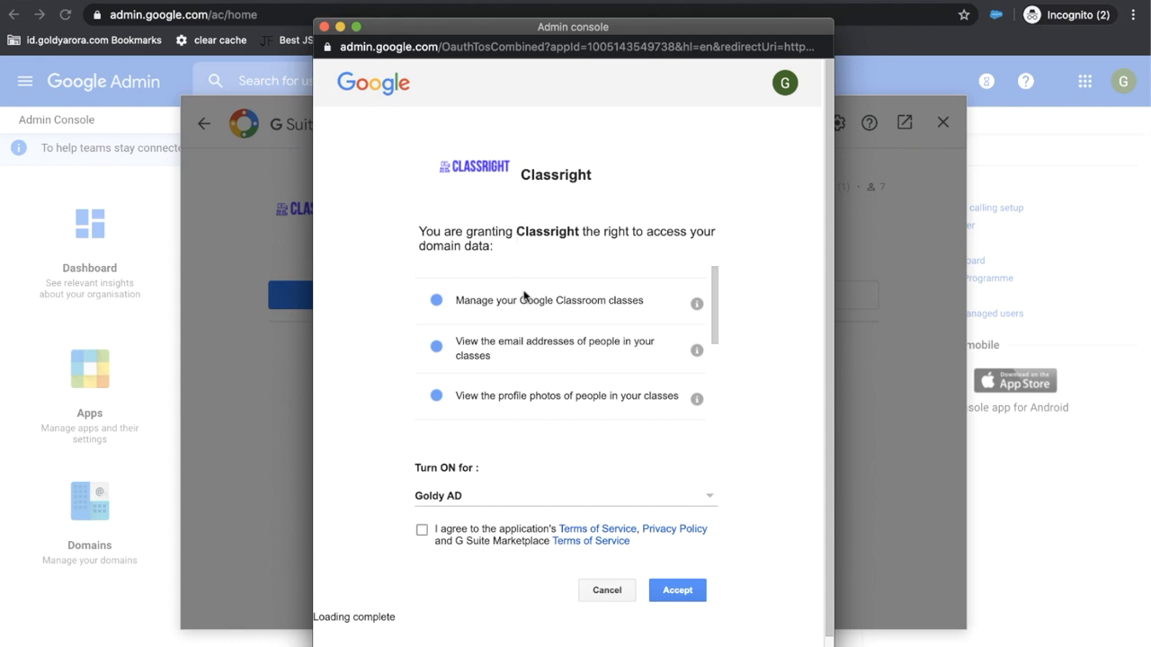
pyautogui.moveTo(557, 363)
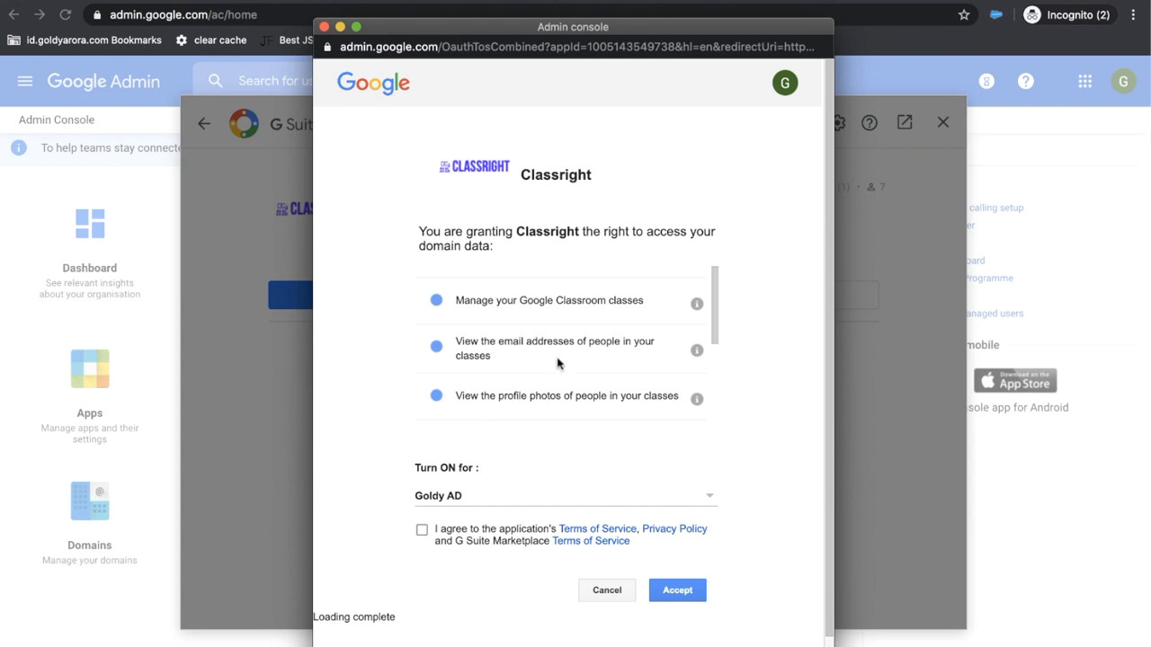
pyautogui.moveTo(417, 482)
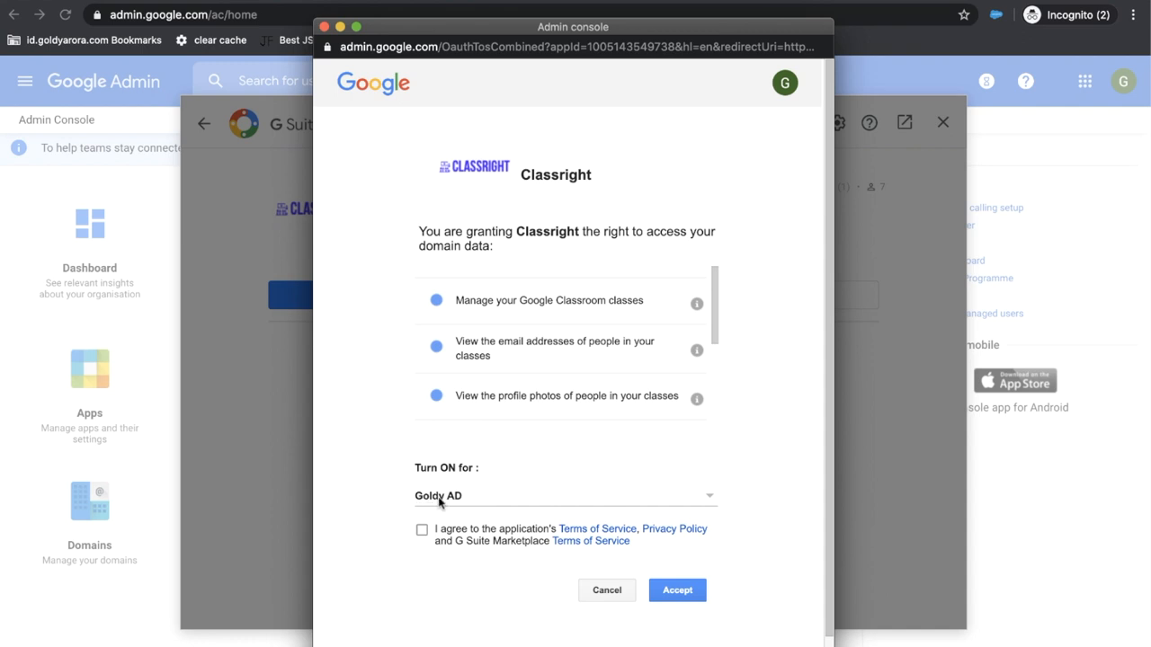
# Set 'Turn ON for' to the whole organisation, then try the Sales Engineering unit instead.
pyautogui.click(565, 497)
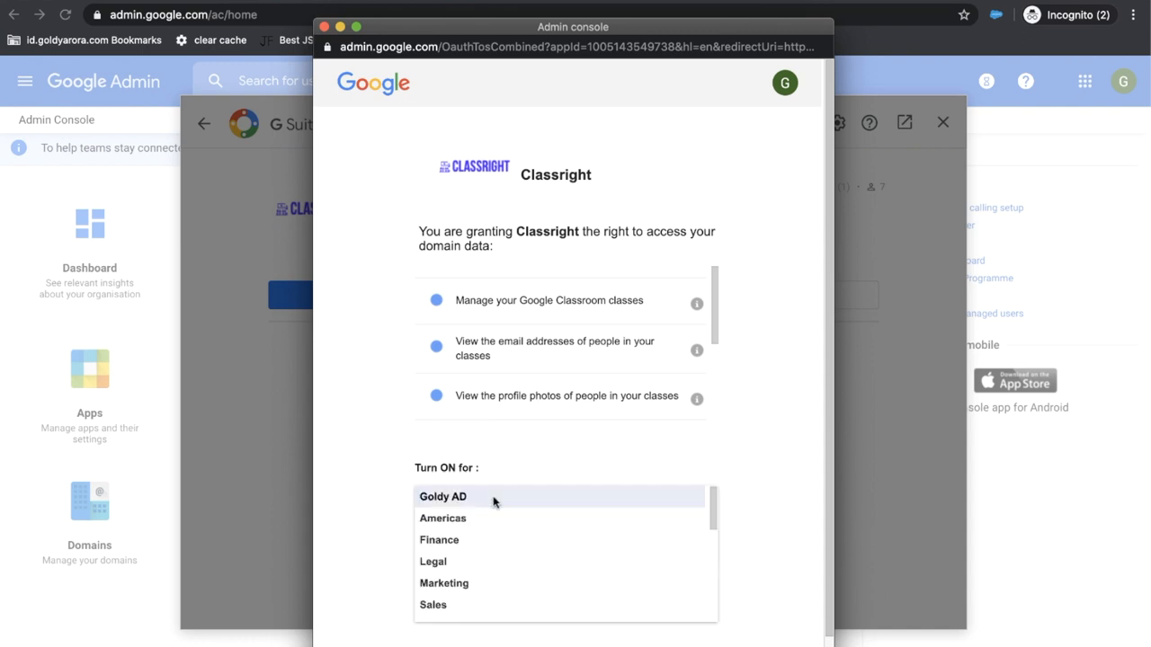
pyautogui.scroll(-3)
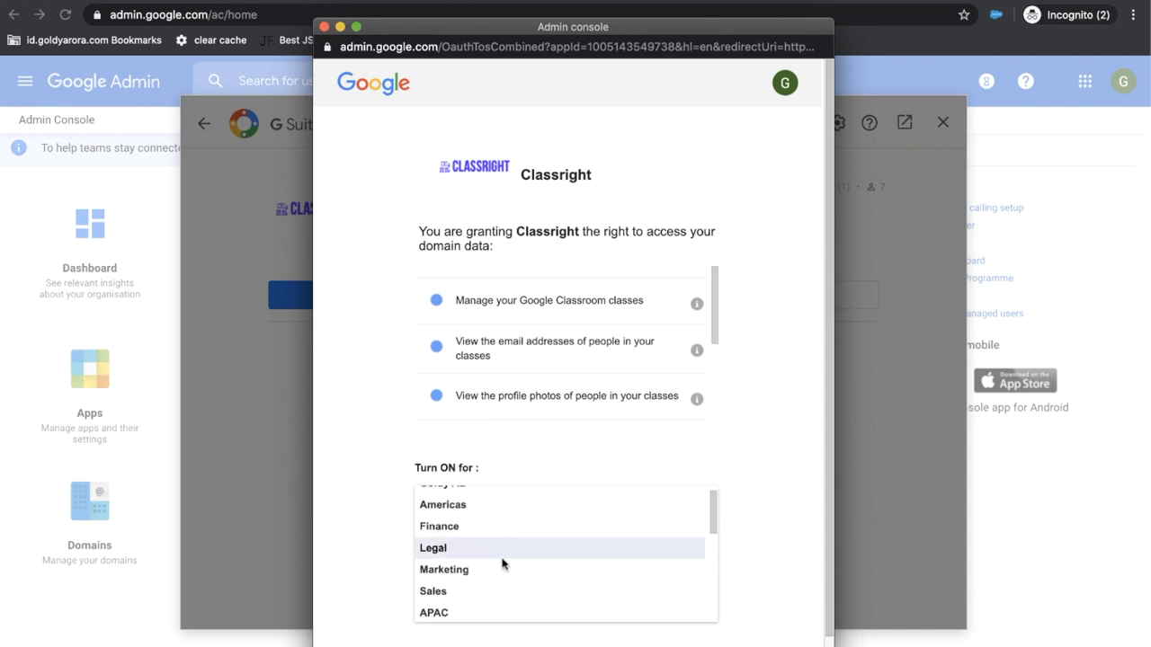
pyautogui.scroll(-3)
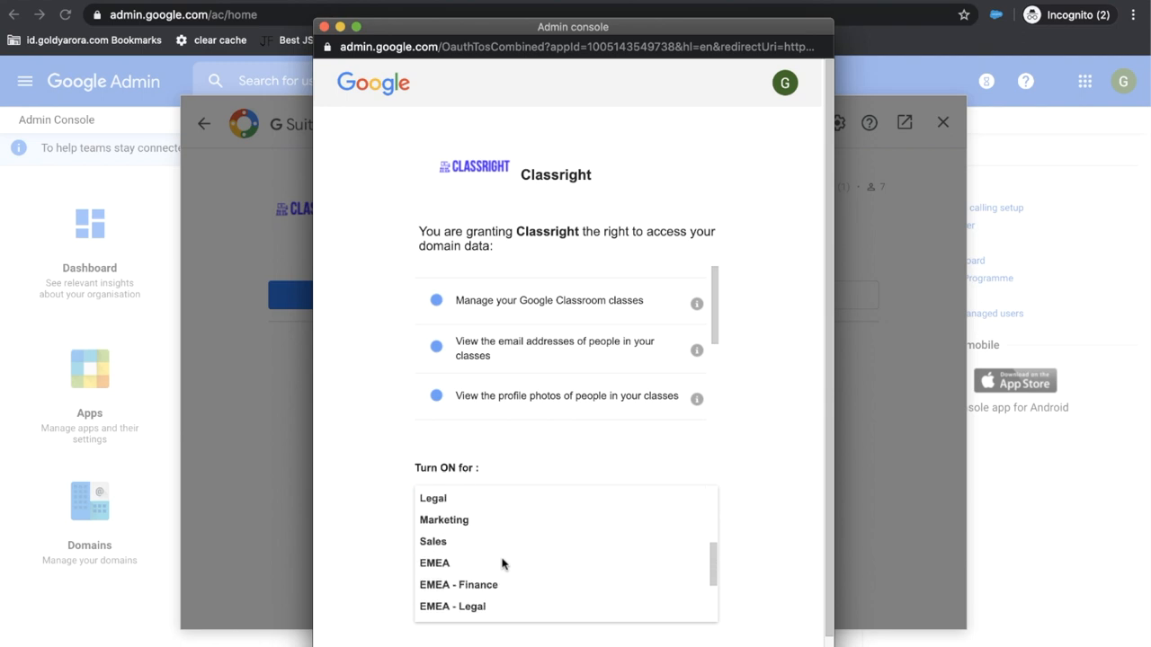
pyautogui.scroll(3)
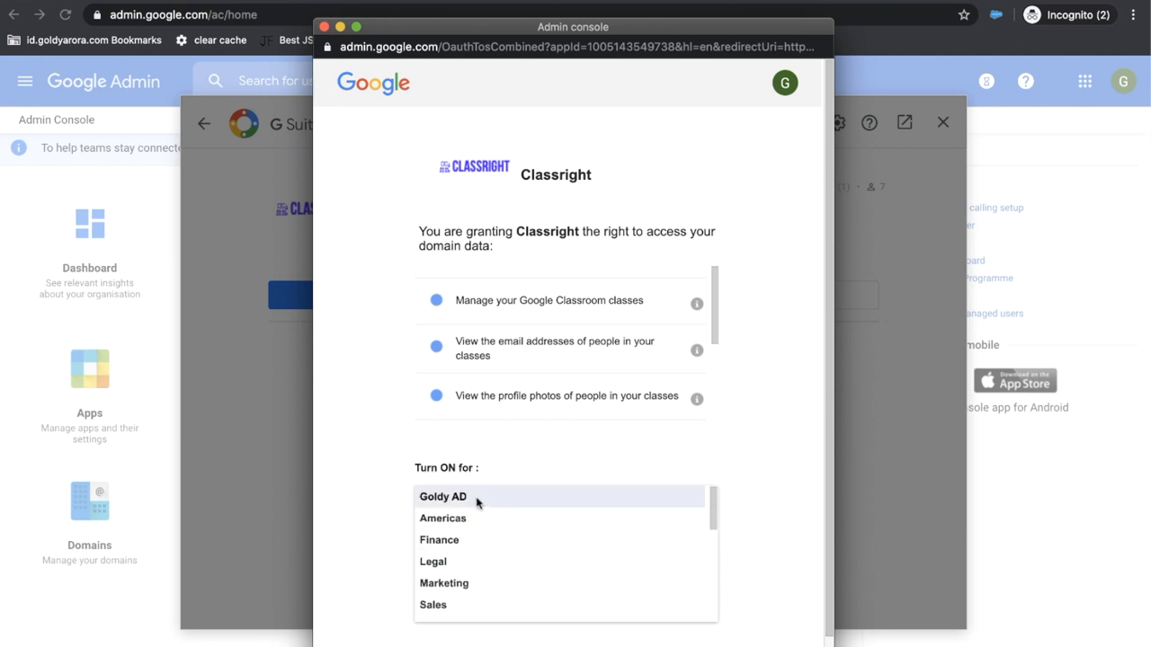
pyautogui.click(442, 496)
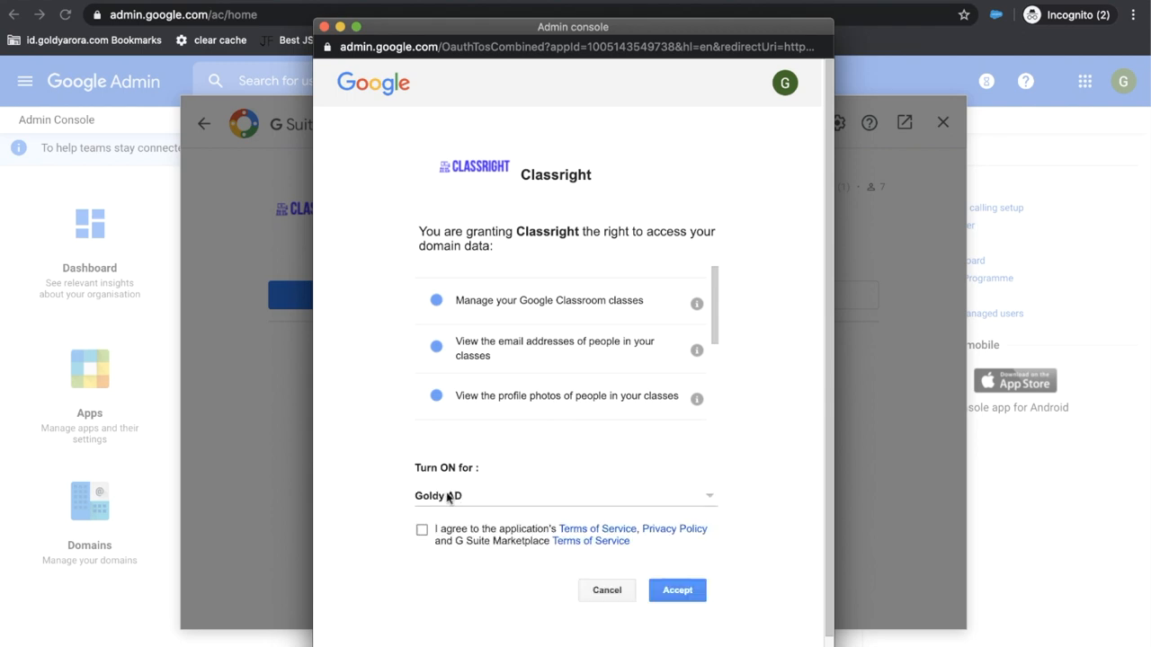
pyautogui.click(564, 497)
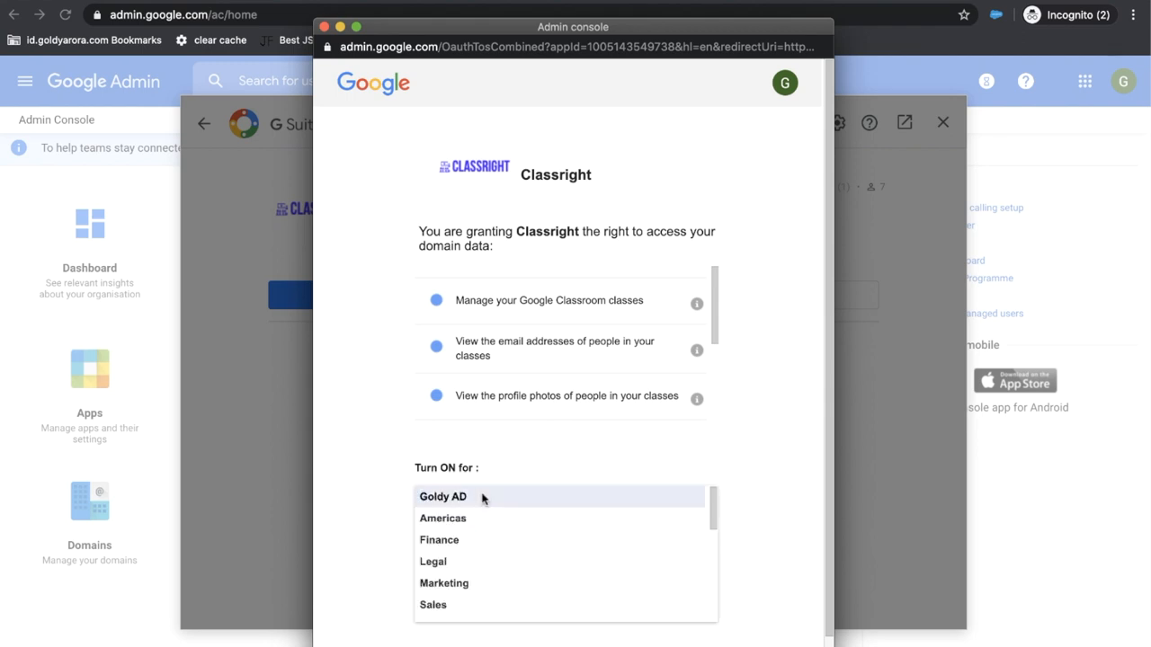
pyautogui.scroll(-3)
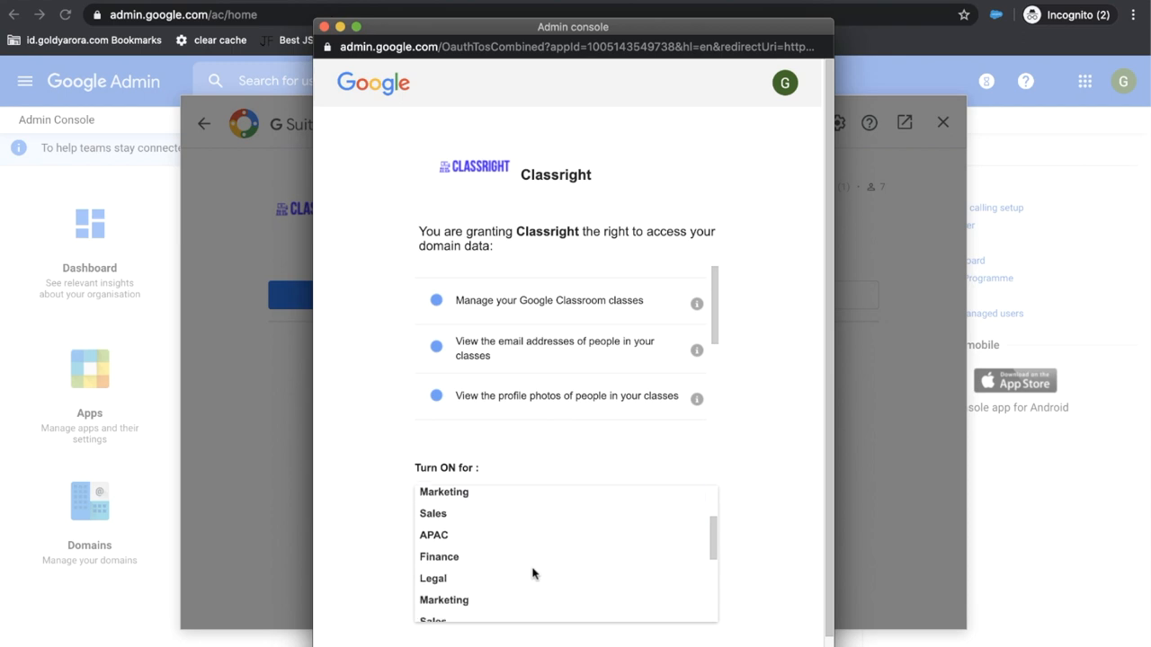
pyautogui.scroll(-3)
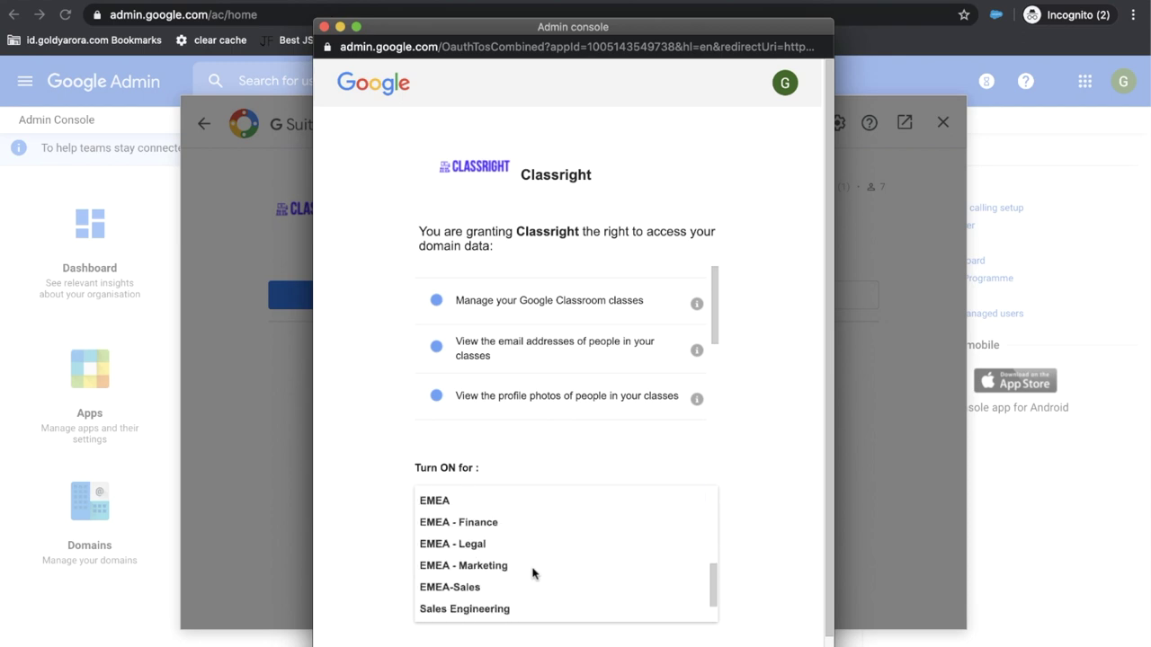
pyautogui.scroll(-3)
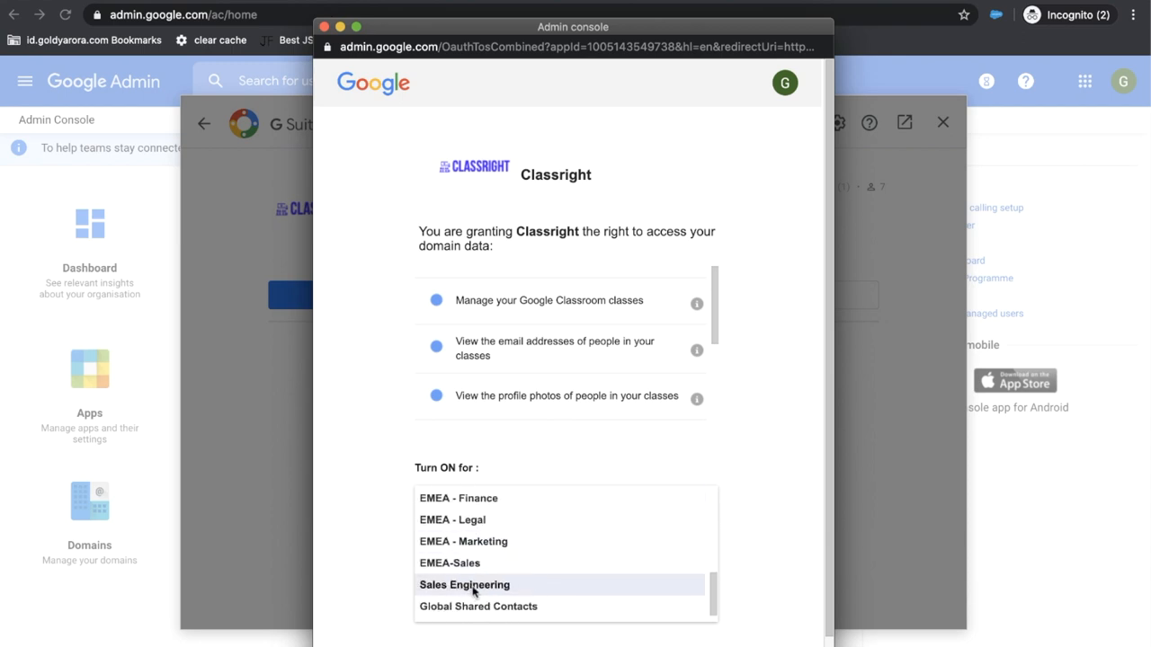
pyautogui.click(464, 585)
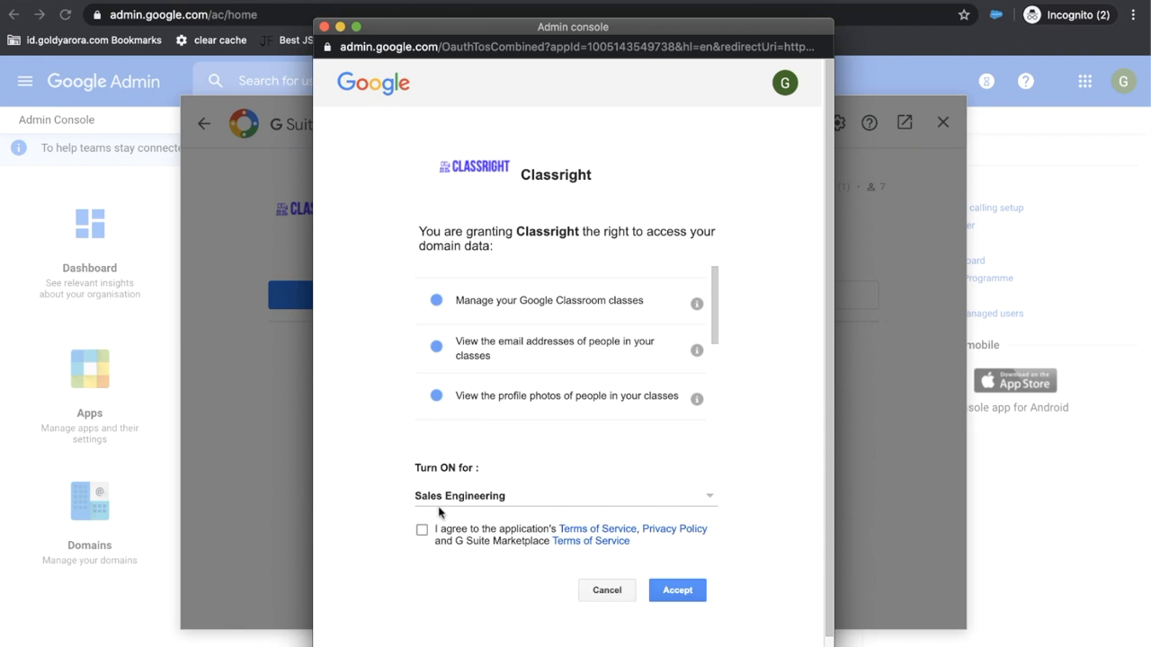
# Agree to the terms, restore the whole-organisation scope and accept Classright's permissions.
pyautogui.click(421, 528)
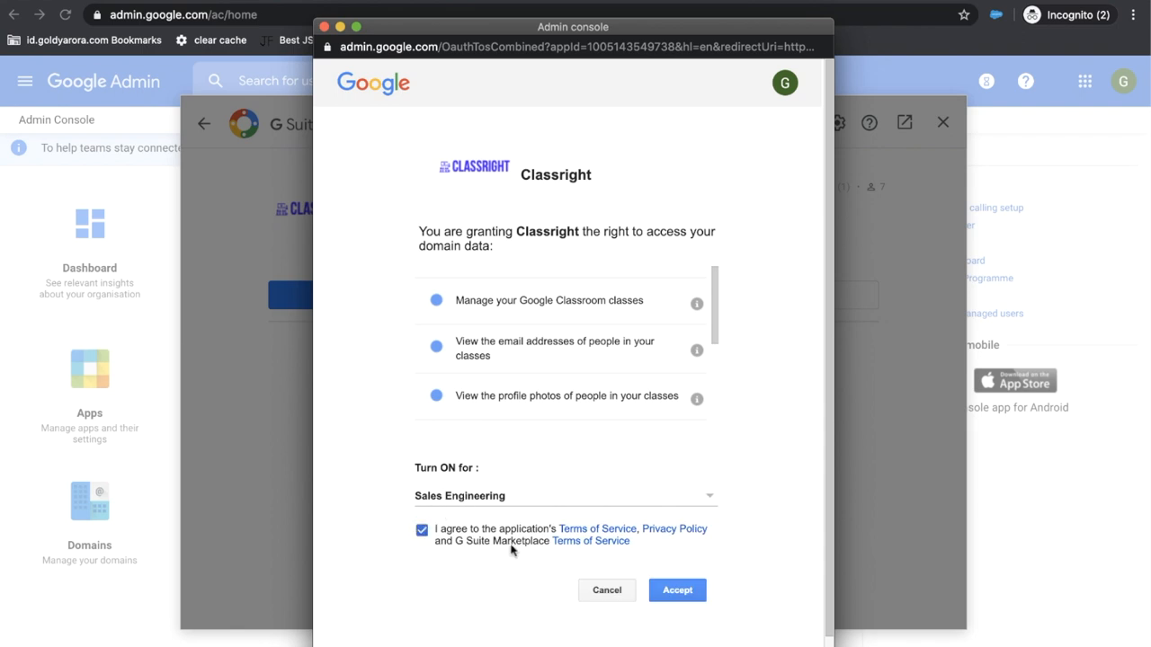
pyautogui.moveTo(523, 494)
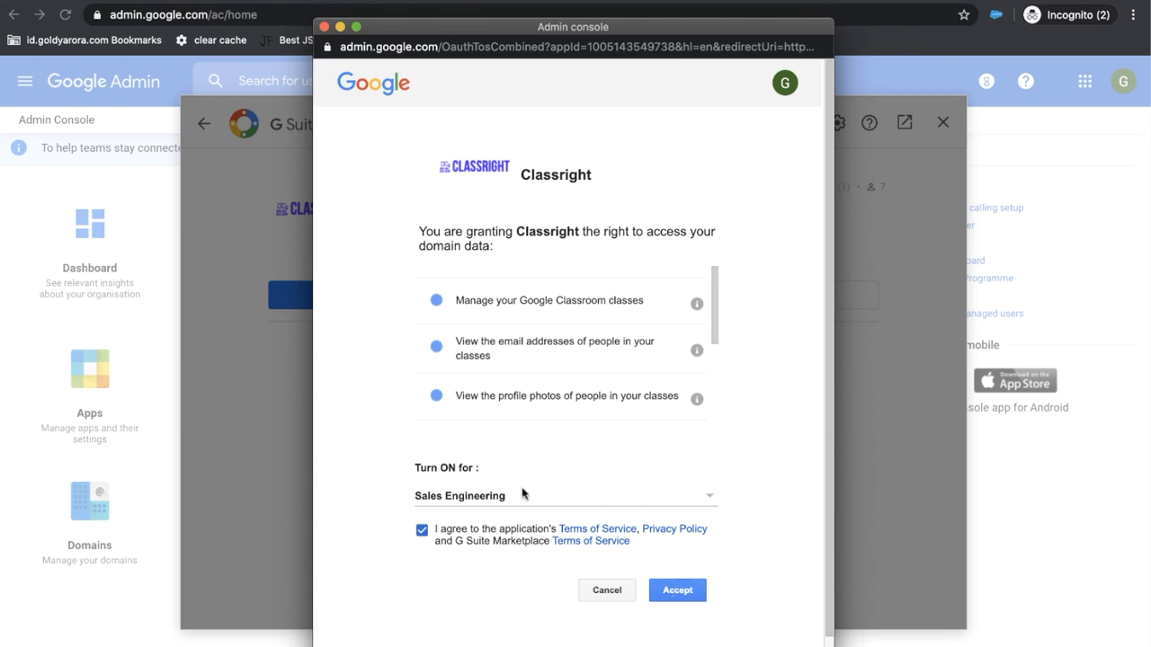
pyautogui.click(566, 496)
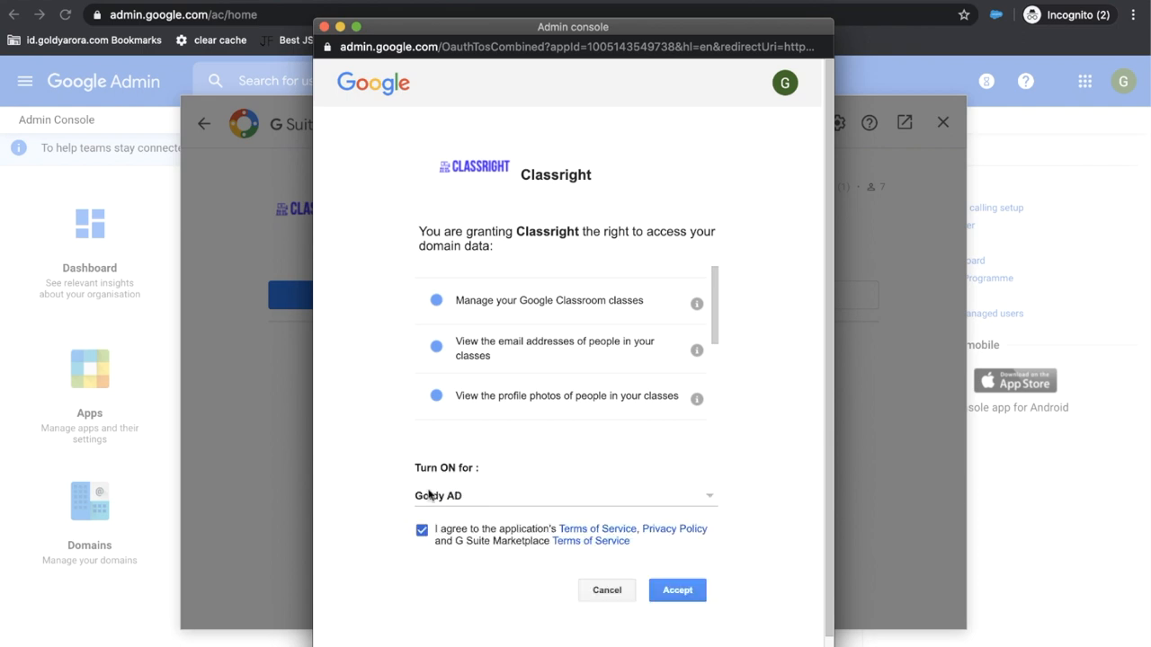
pyautogui.click(676, 590)
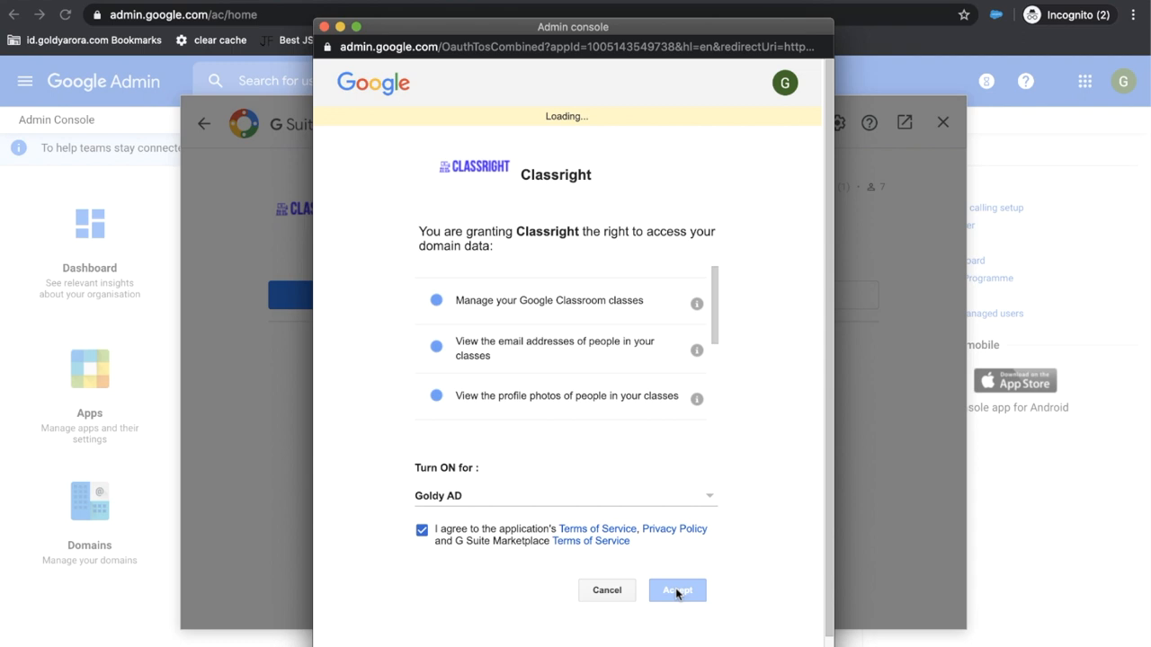
pyautogui.click(676, 590)
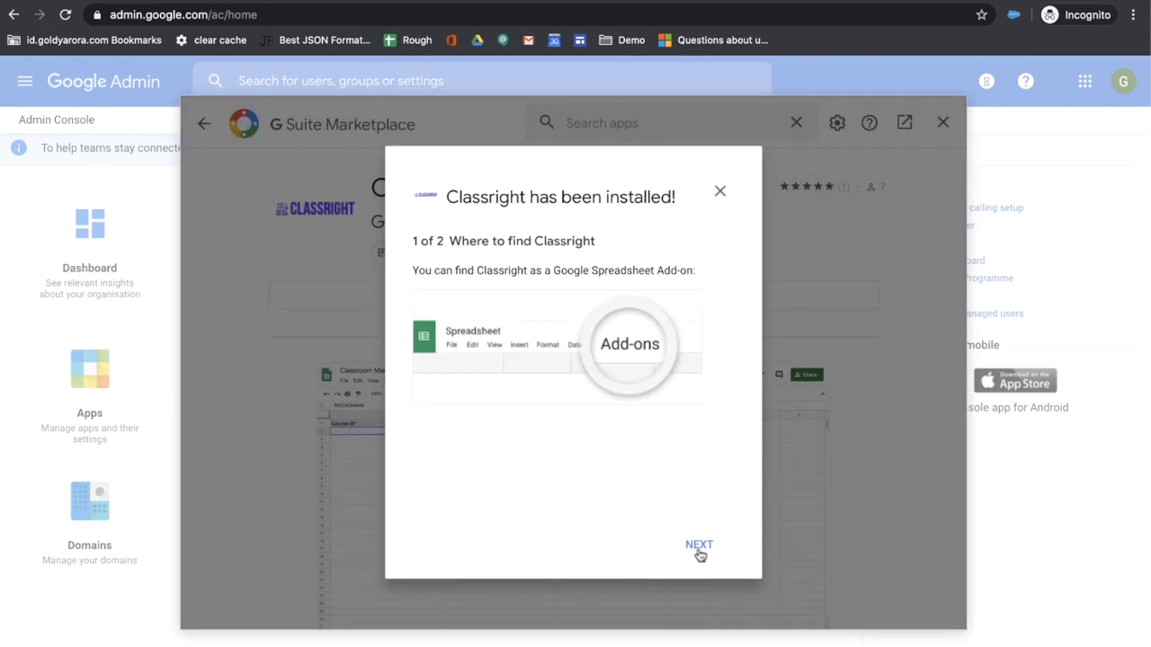
# Finish the install confirmation with Next and Done, then close the Marketplace window.
pyautogui.click(698, 543)
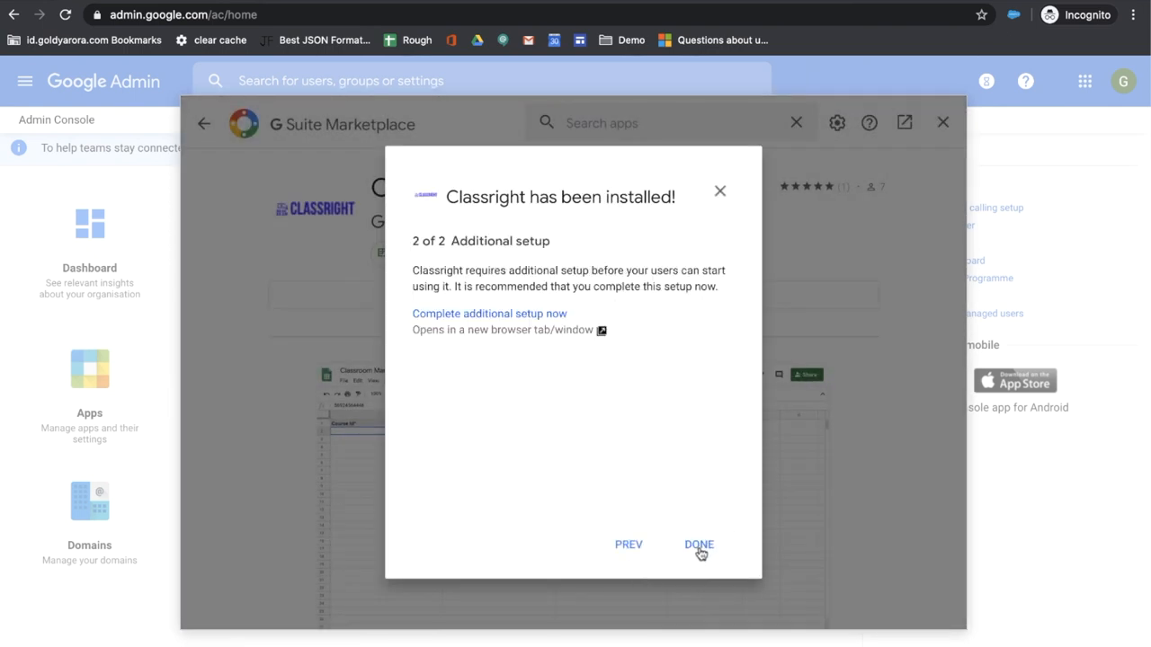
pyautogui.click(698, 544)
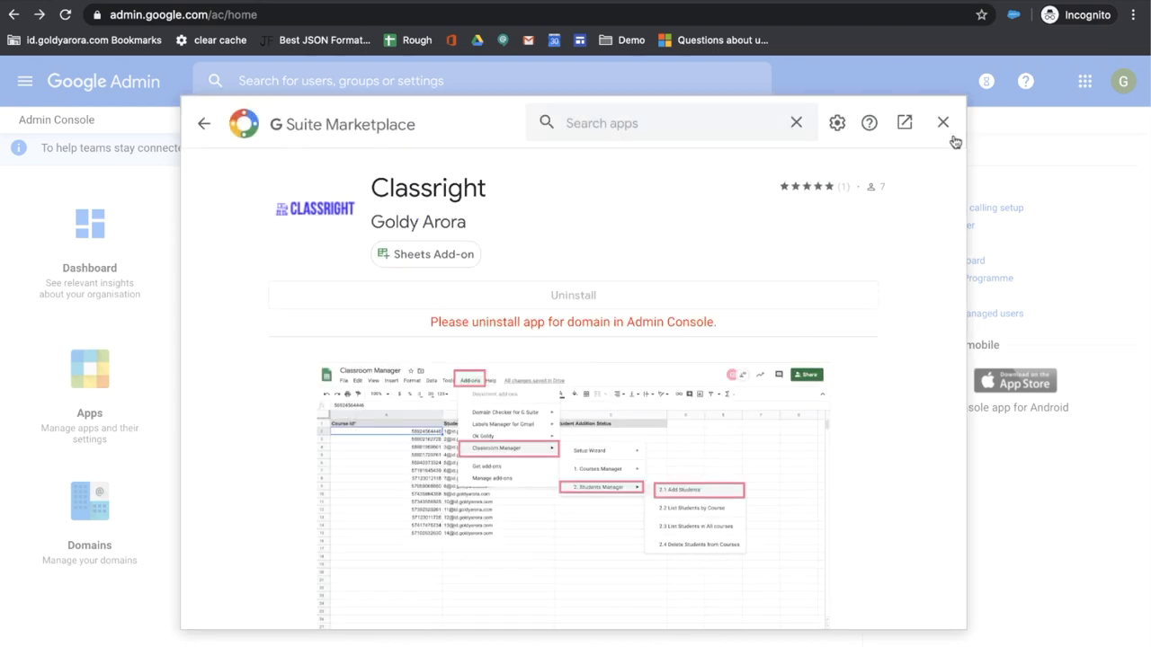
pyautogui.moveTo(561, 304)
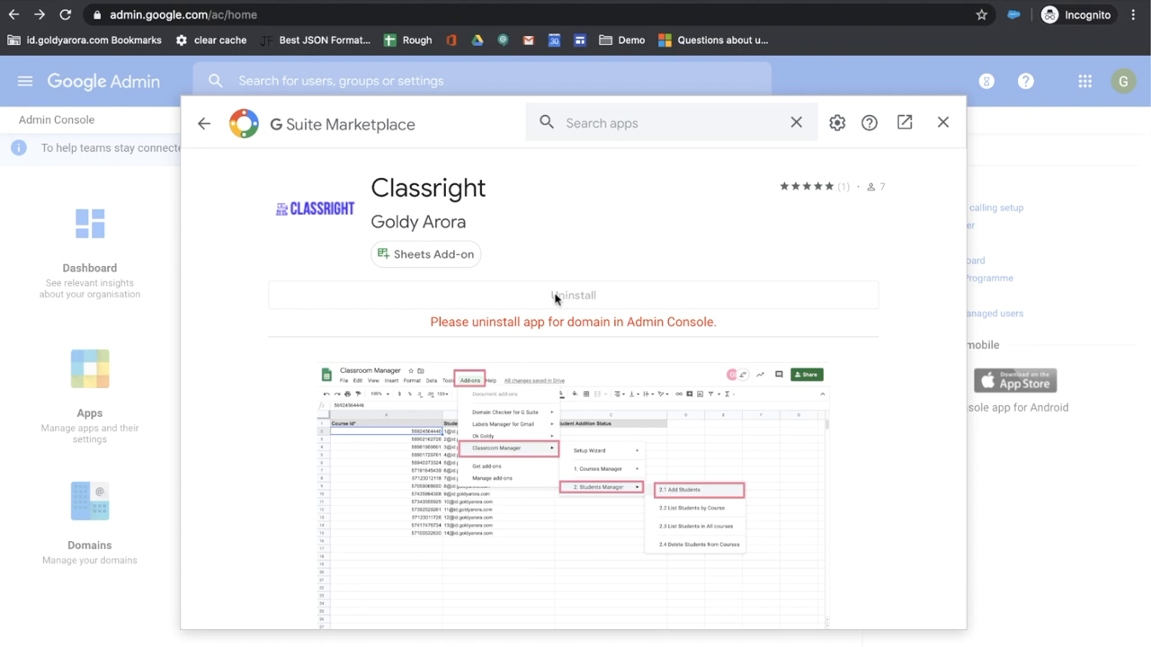
pyautogui.moveTo(942, 123)
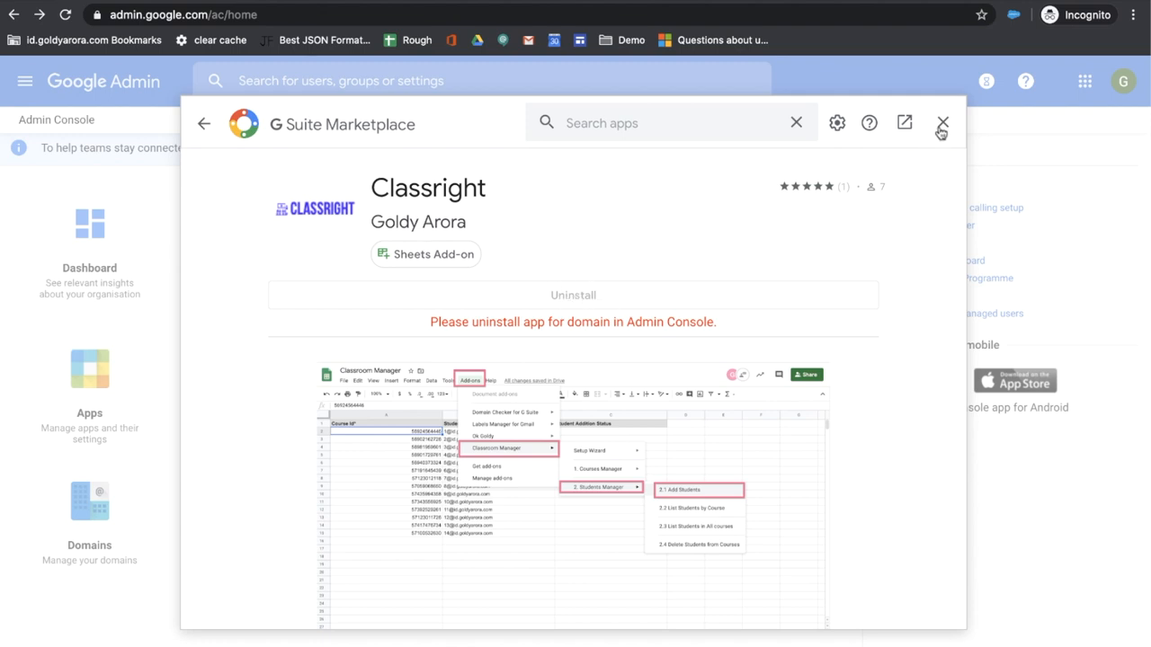
pyautogui.click(942, 122)
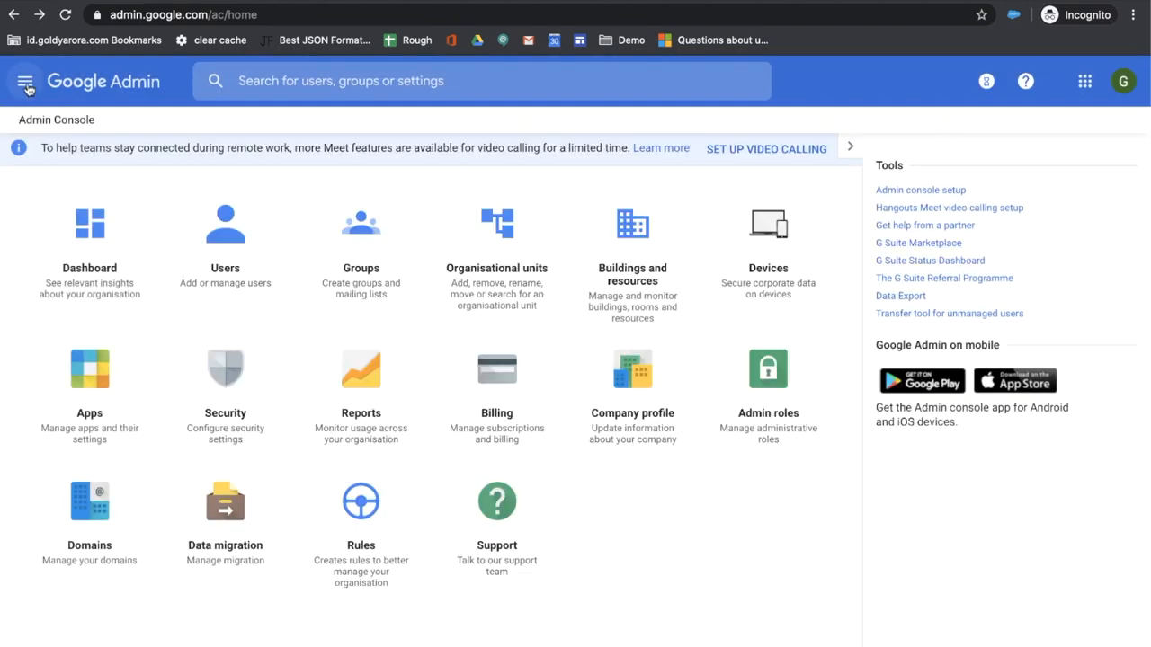
# Go to Apps > G Suite Marketplace apps, listing Classright ON for everyone.
pyautogui.click(25, 81)
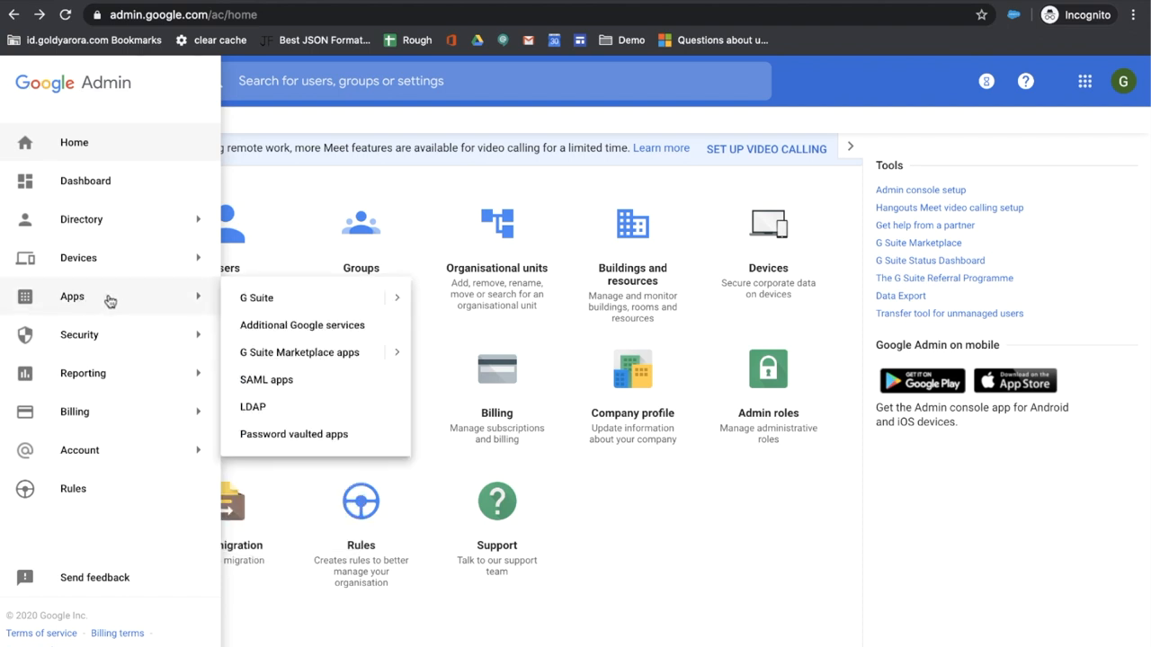
pyautogui.moveTo(291, 350)
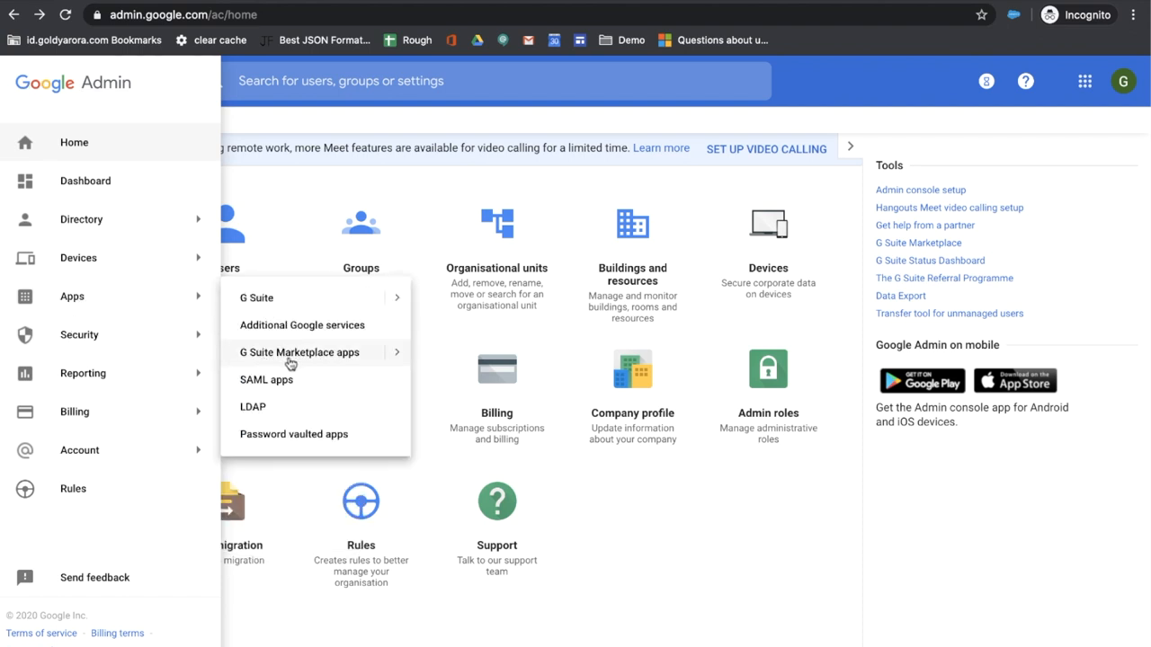
pyautogui.click(299, 351)
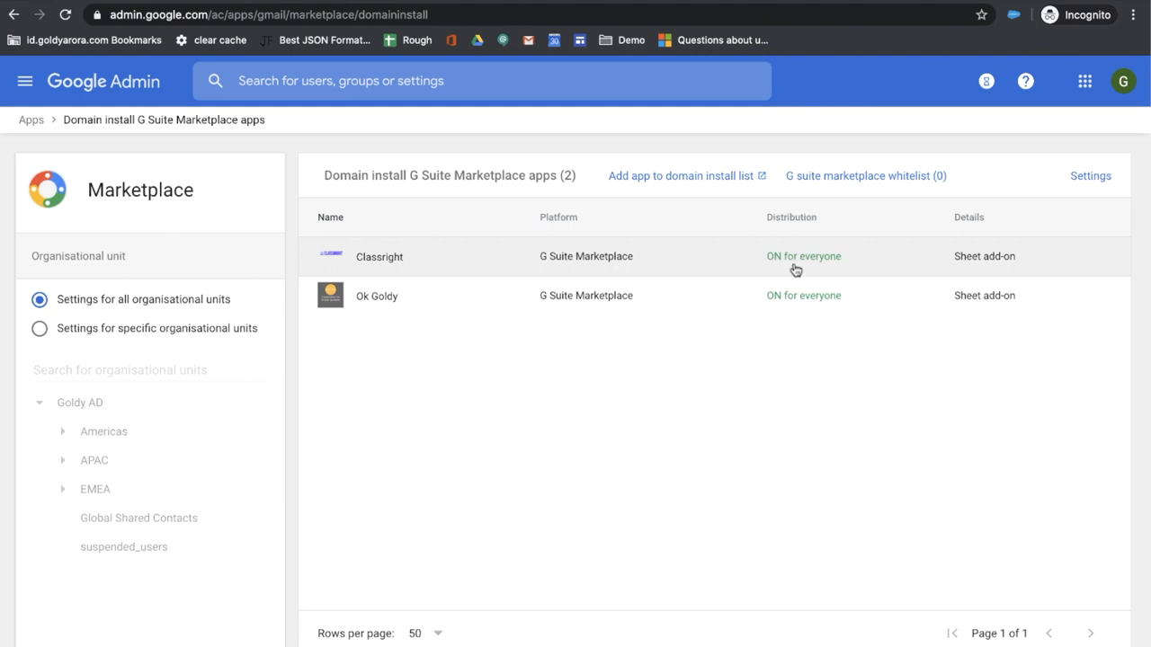
pyautogui.moveTo(687, 347)
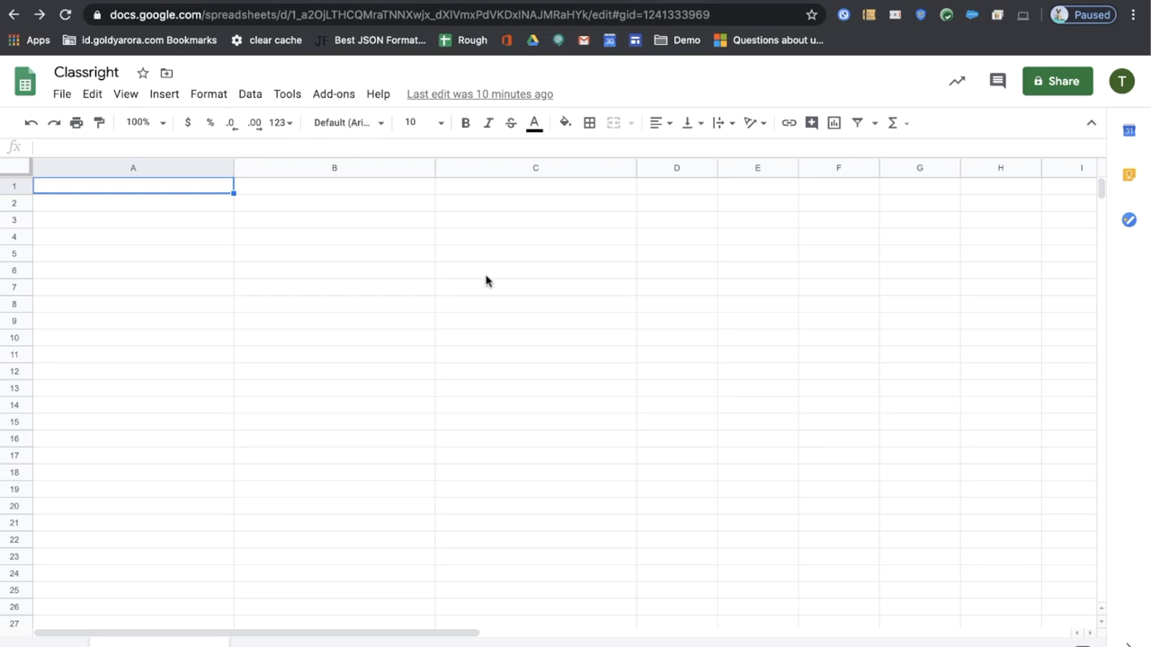
# Show the Classright entry in the spreadsheet's Add-ons menu, then dismiss the menu.
pyautogui.click(334, 93)
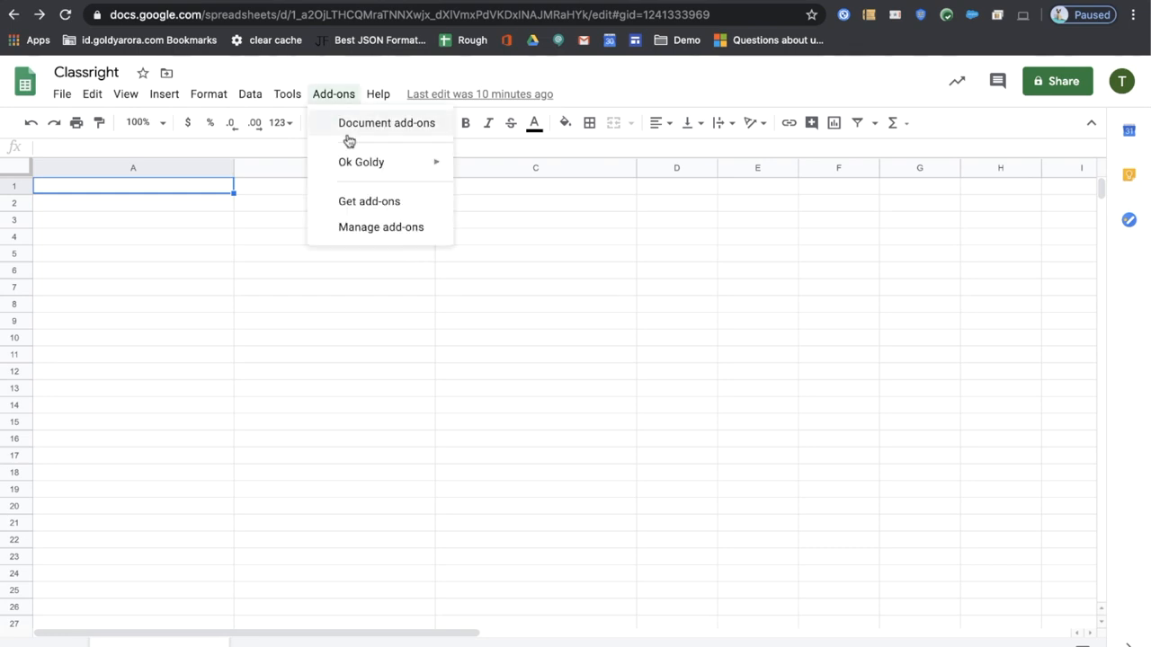
pyautogui.click(250, 94)
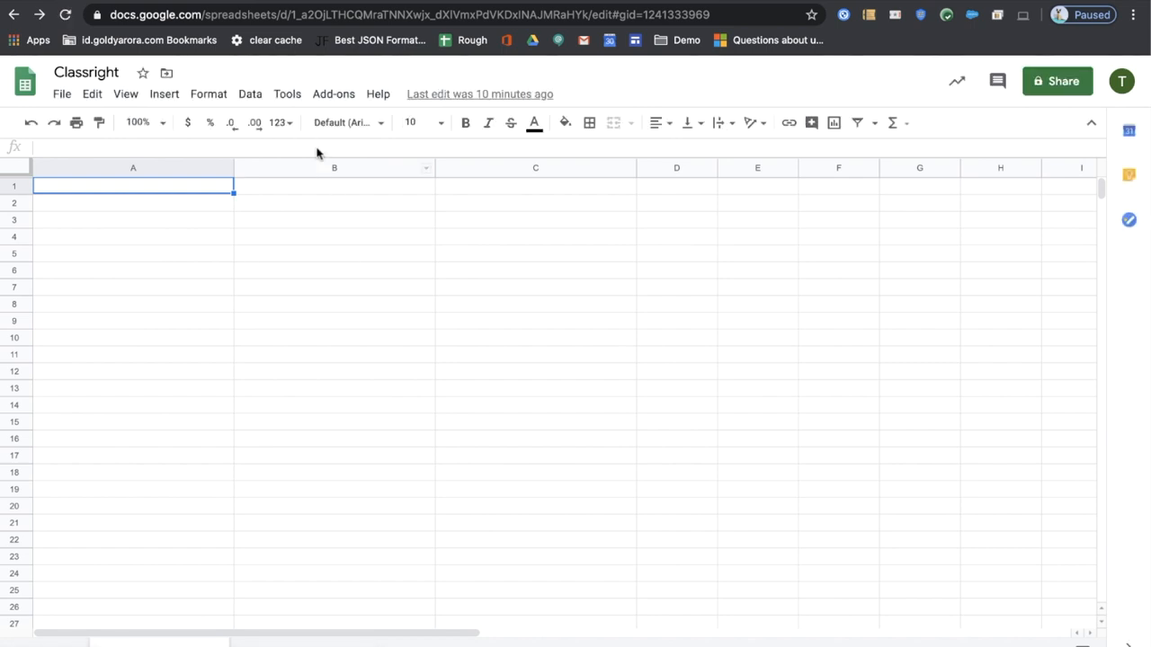
pyautogui.moveTo(335, 93)
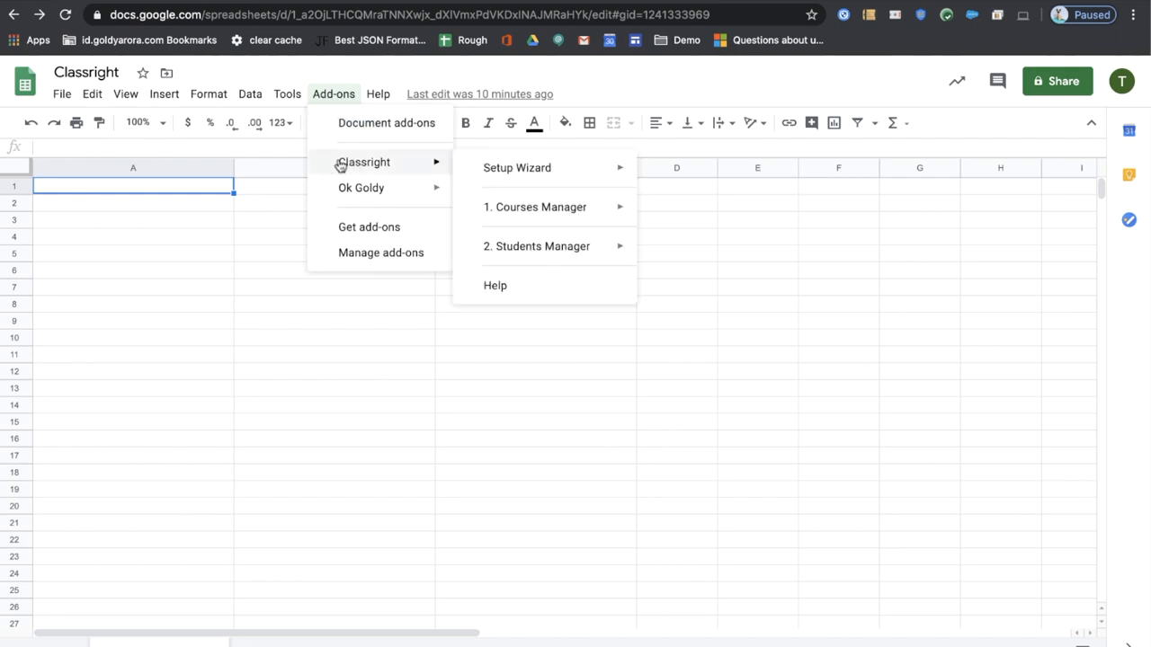
pyautogui.moveTo(377, 164)
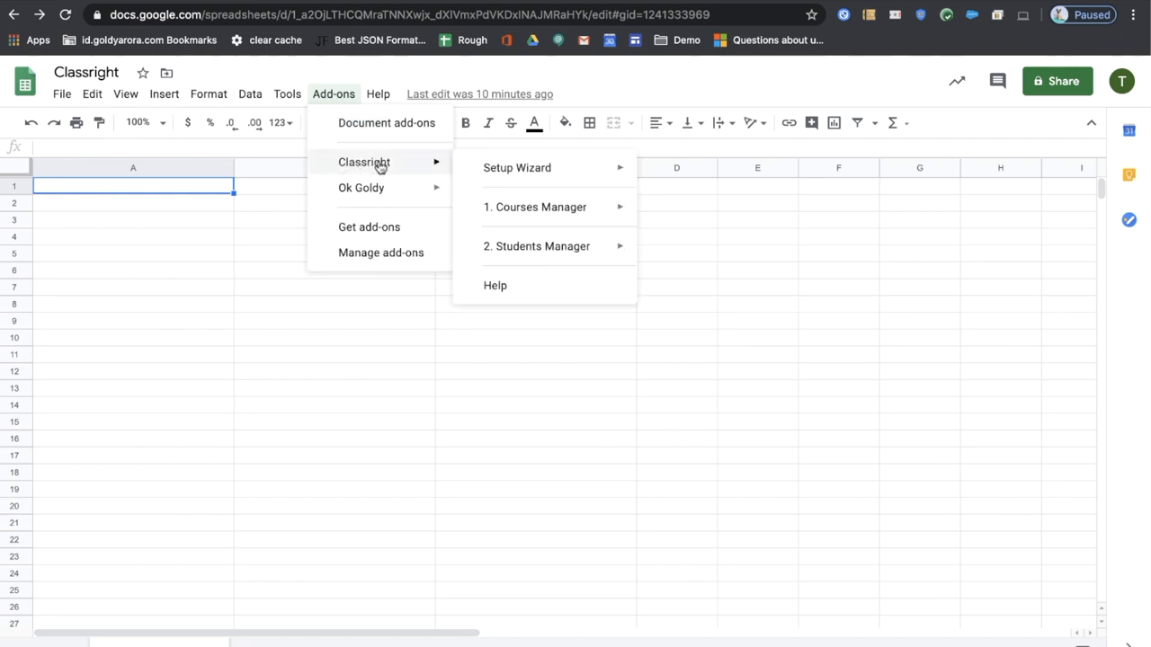